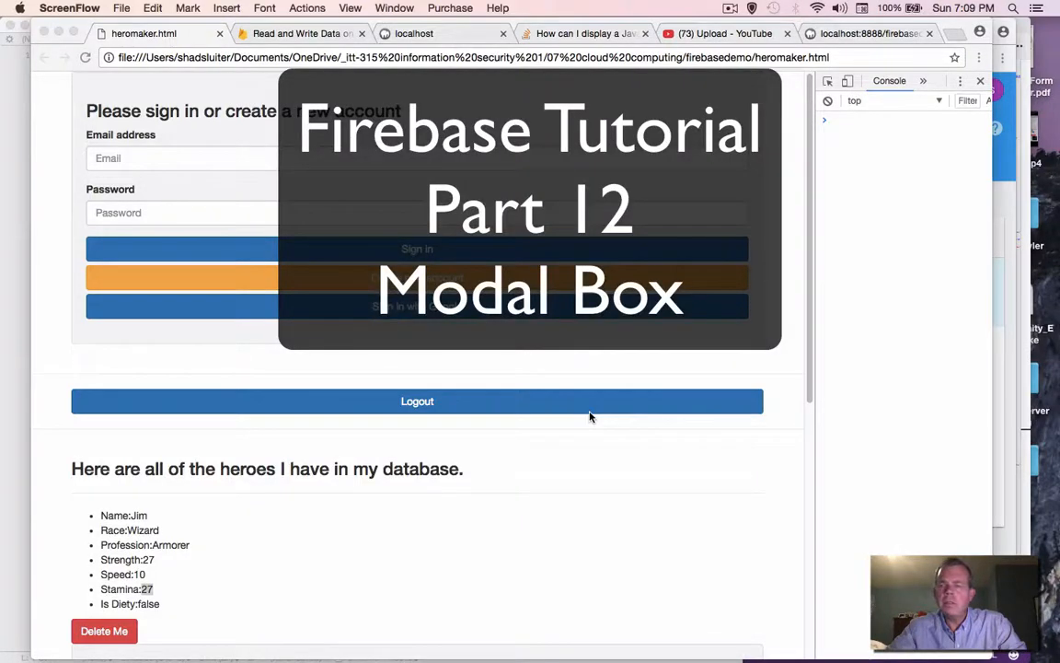
{"action": "mouse_move", "coordinate": [567, 399]}
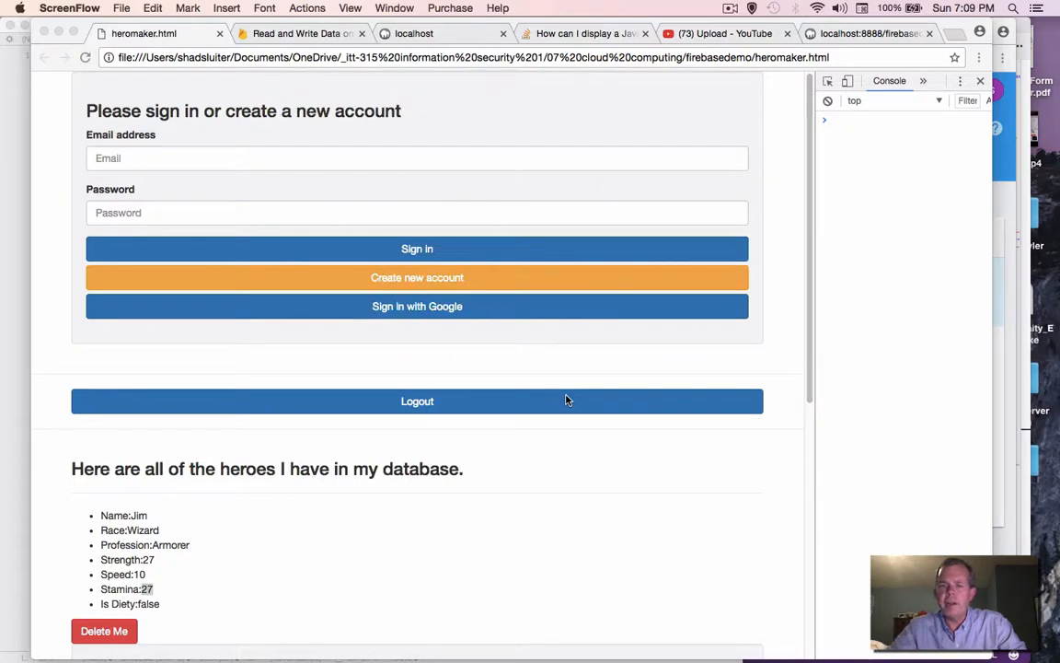
Navigate Chrome to Bootstrap's JavaScript documentation and jump to the Modal section.
{"action": "scroll", "scroll_direction": "down", "scroll_amount": 3}
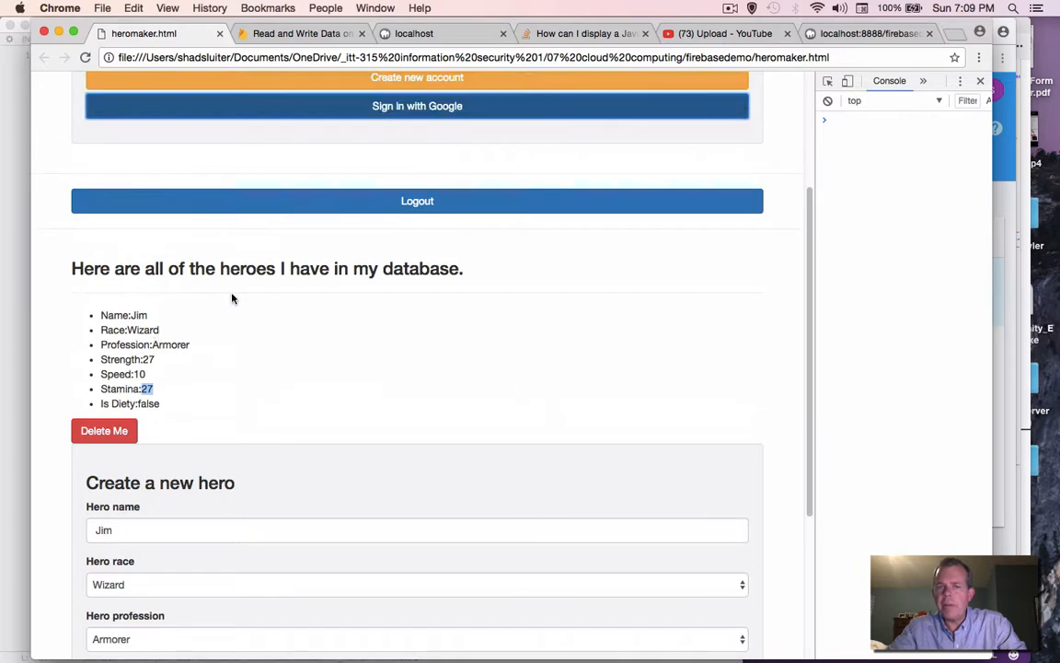
{"action": "mouse_move", "coordinate": [154, 329]}
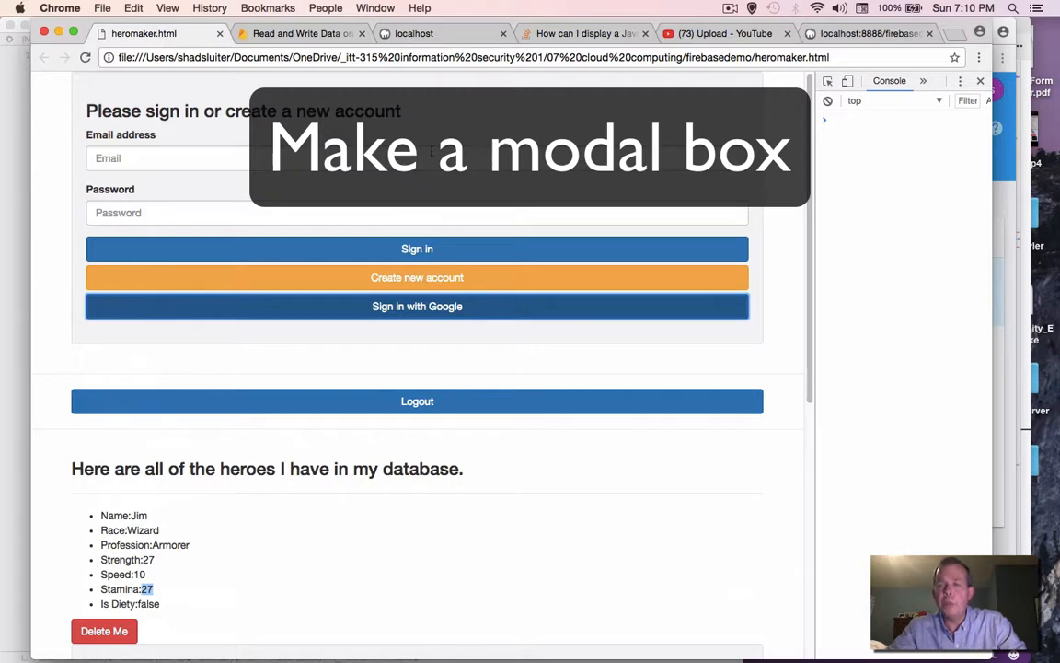
{"action": "left_click", "coordinate": [585, 33]}
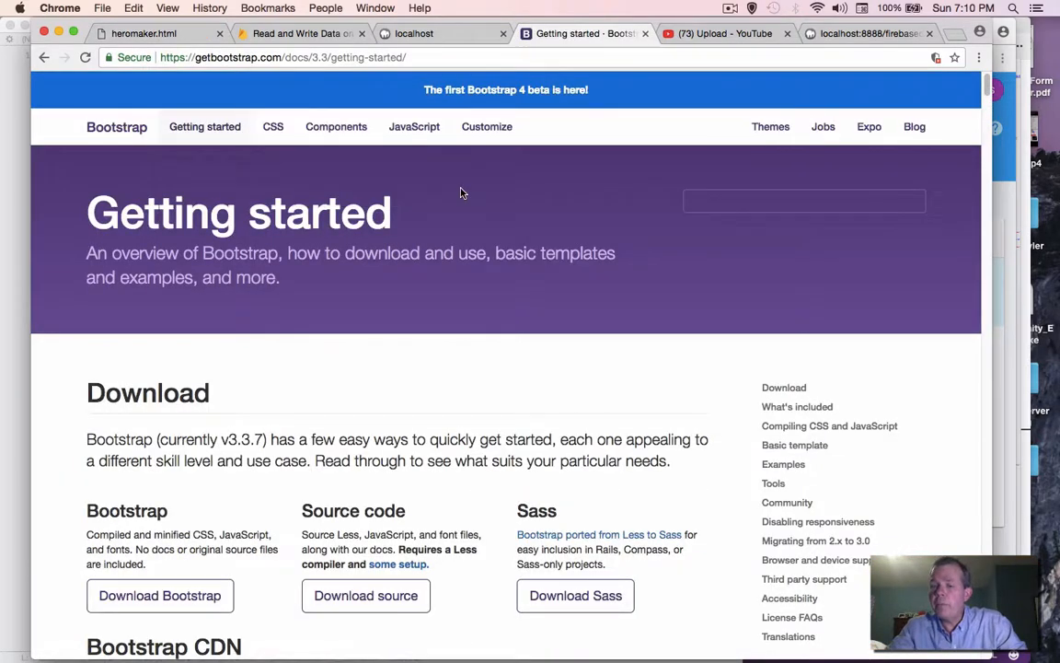
{"action": "mouse_move", "coordinate": [377, 106]}
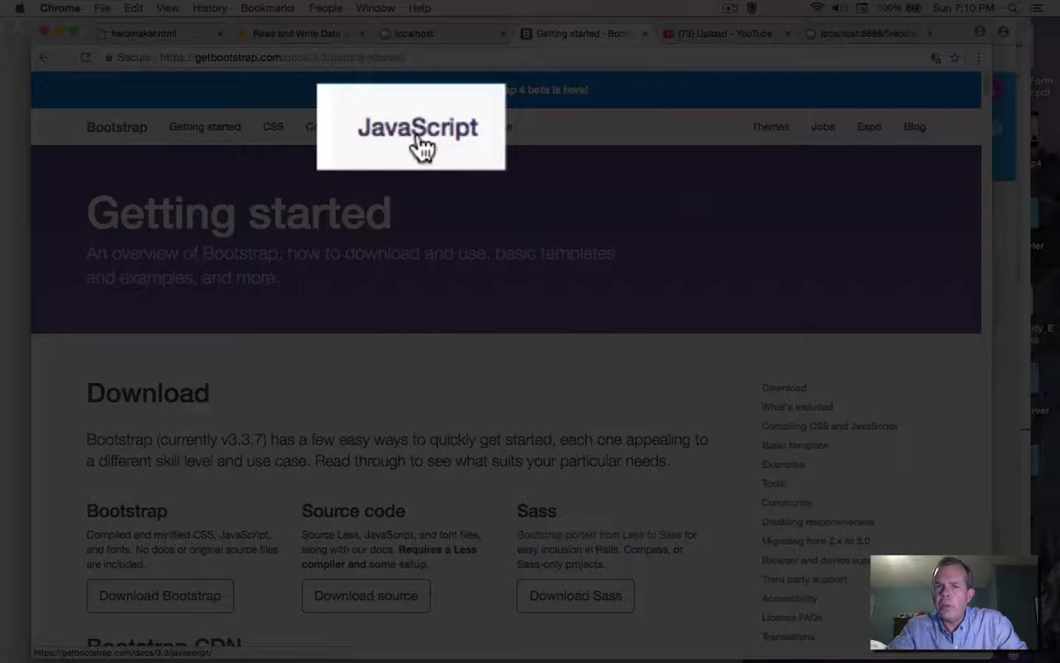
{"action": "left_click", "coordinate": [416, 125]}
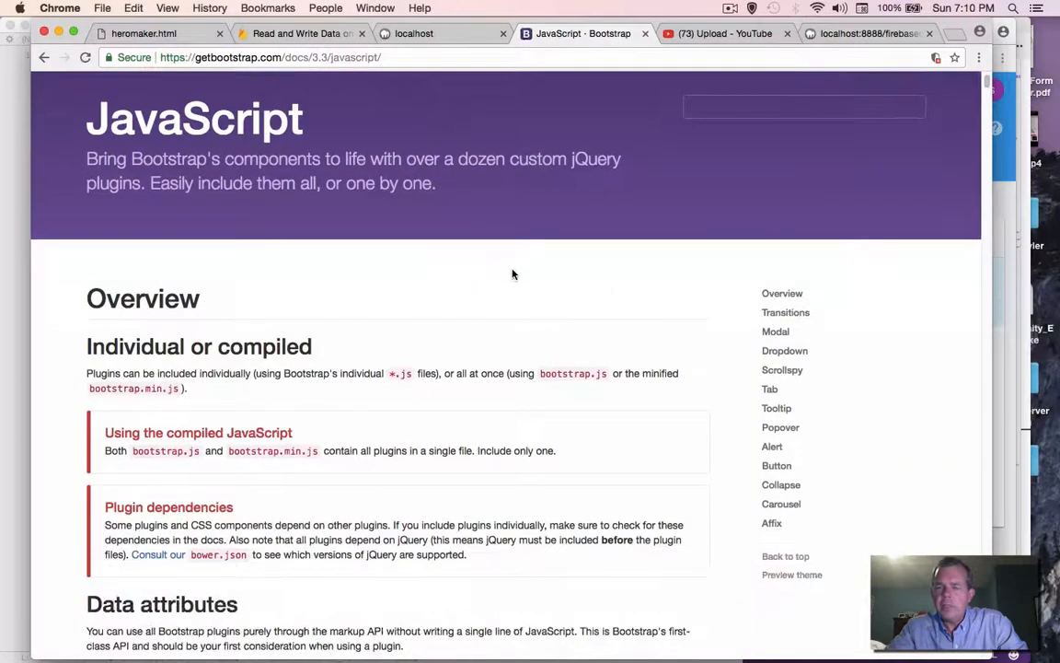
{"action": "scroll", "scroll_direction": "down", "scroll_amount": 3}
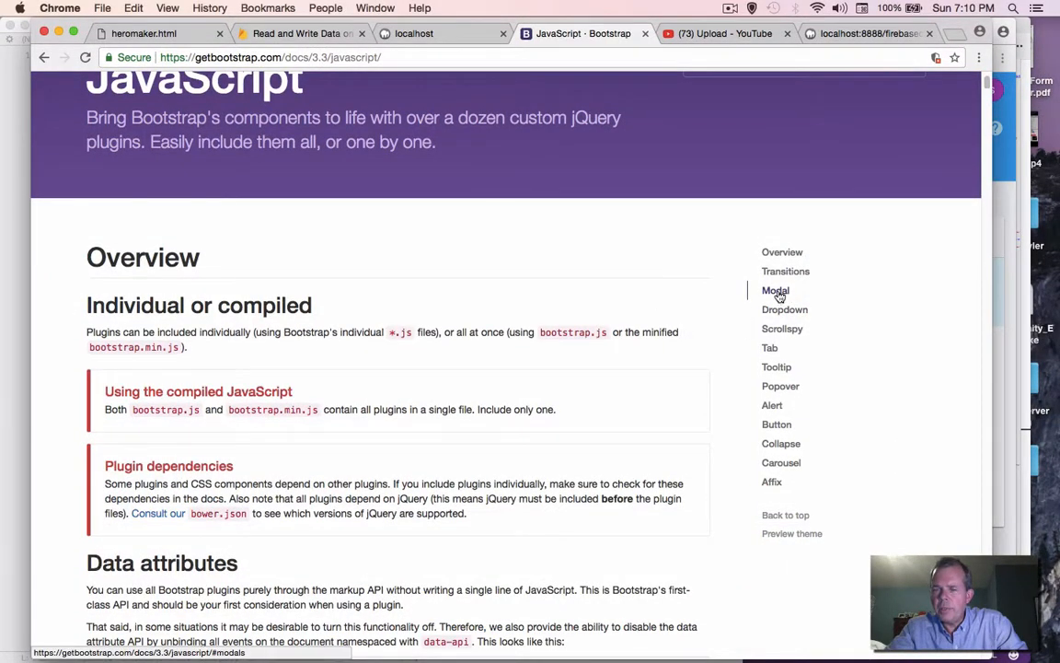
{"action": "left_click", "coordinate": [776, 291]}
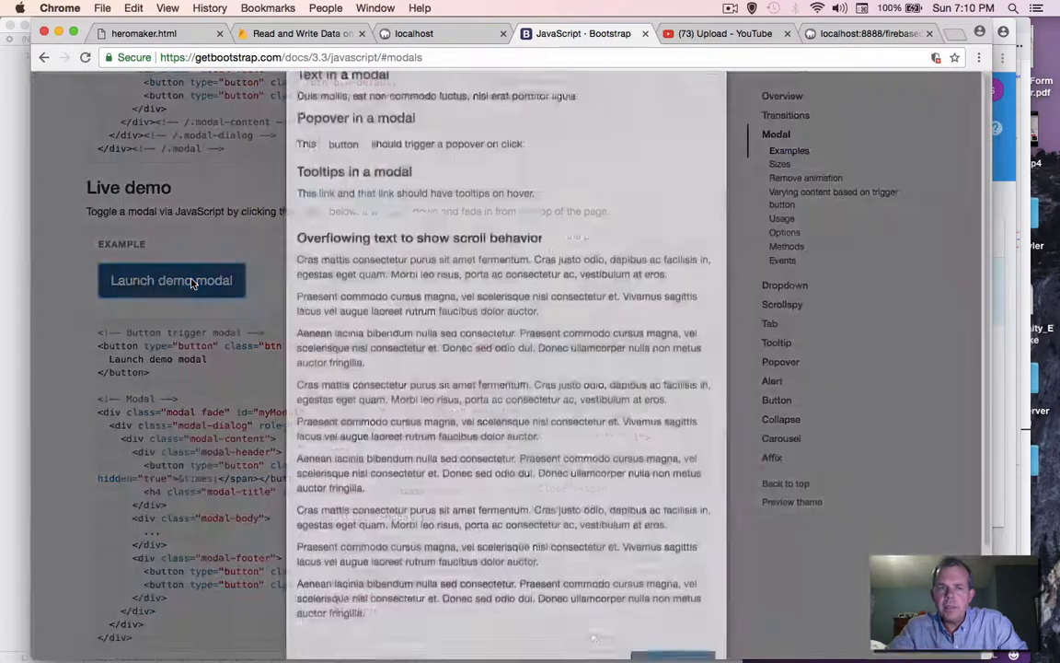
Scroll the Modal docs down to the static example and its markup.
{"action": "scroll", "scroll_direction": "down", "scroll_amount": 3}
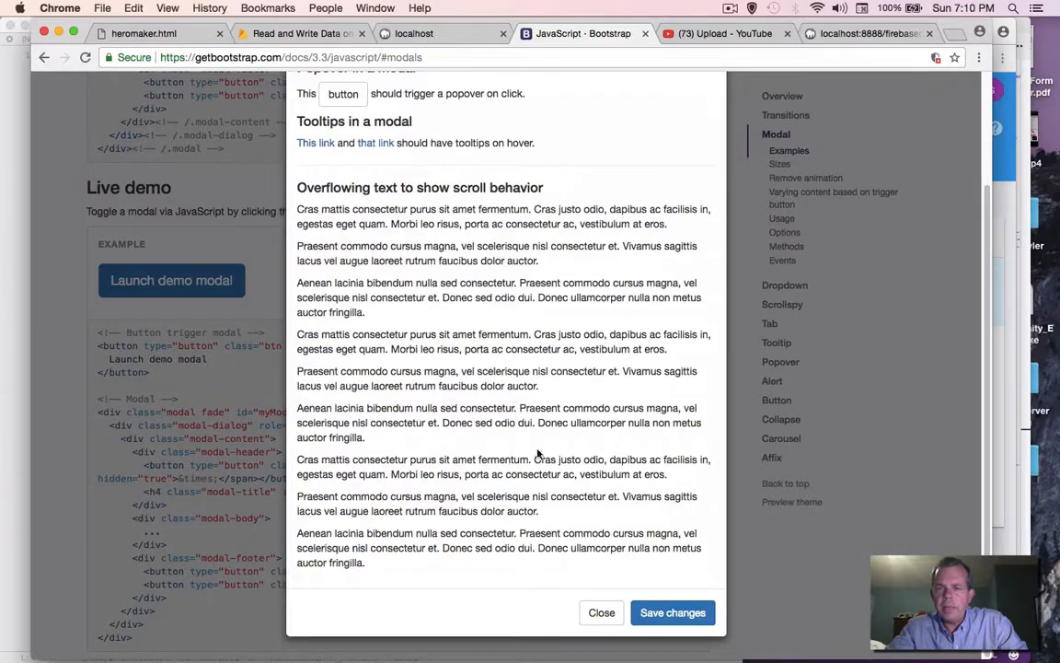
{"action": "mouse_move", "coordinate": [606, 587]}
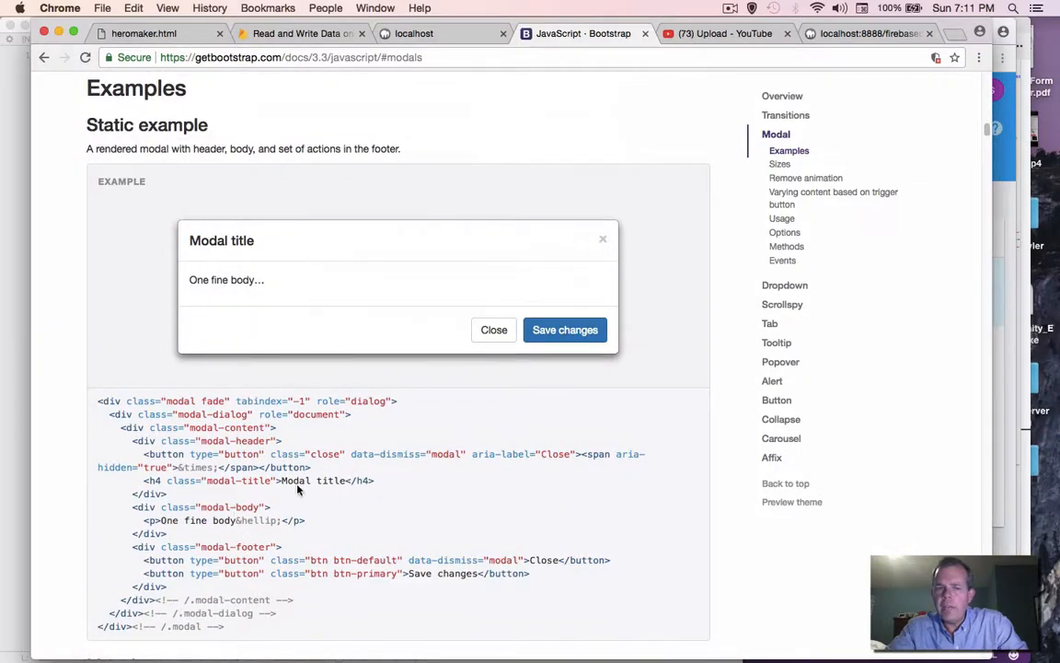
{"action": "scroll", "scroll_direction": "down", "scroll_amount": 3}
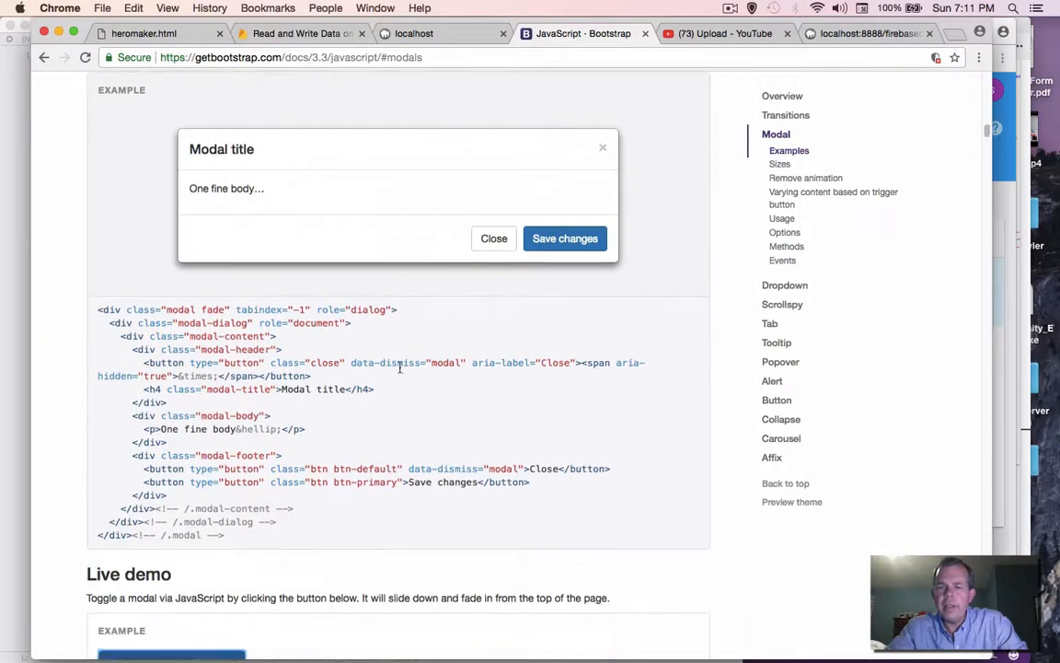
{"action": "scroll", "scroll_direction": "down", "scroll_amount": 3}
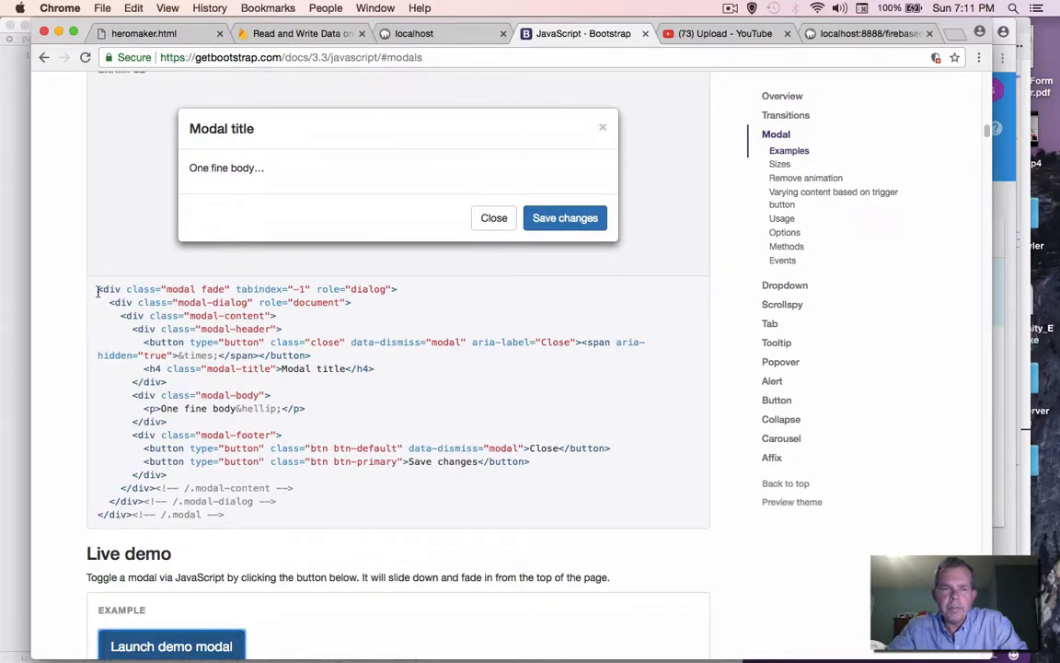
Copy Bootstrap's static example modal markup from the documentation.
{"action": "left_click_drag", "start_coordinate": [97, 287], "coordinate": [225, 515]}
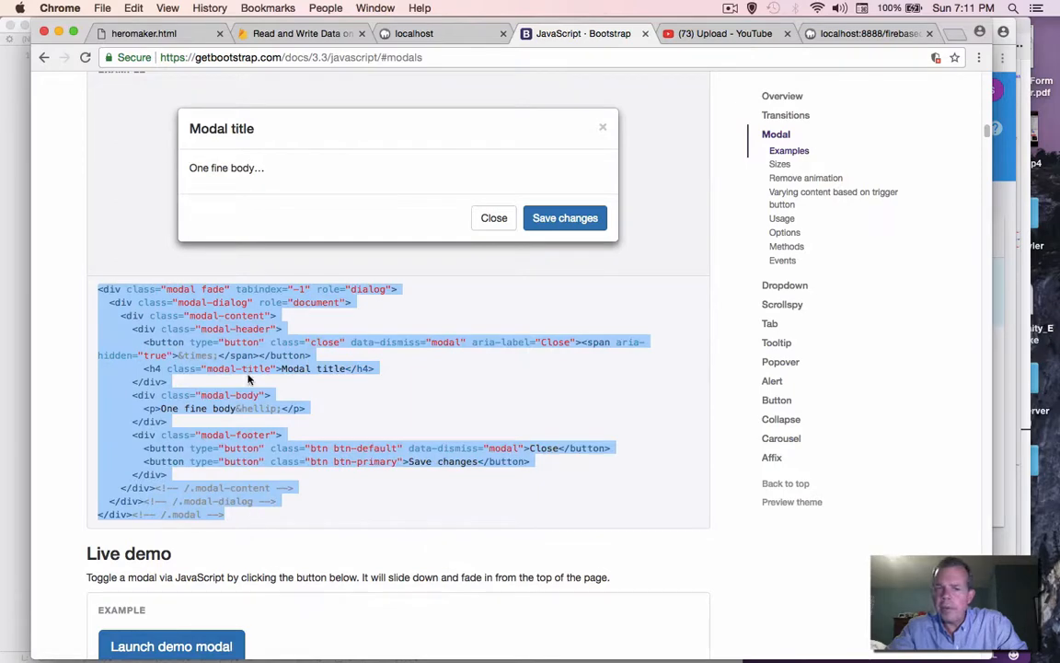
{"action": "right_click", "coordinate": [248, 354]}
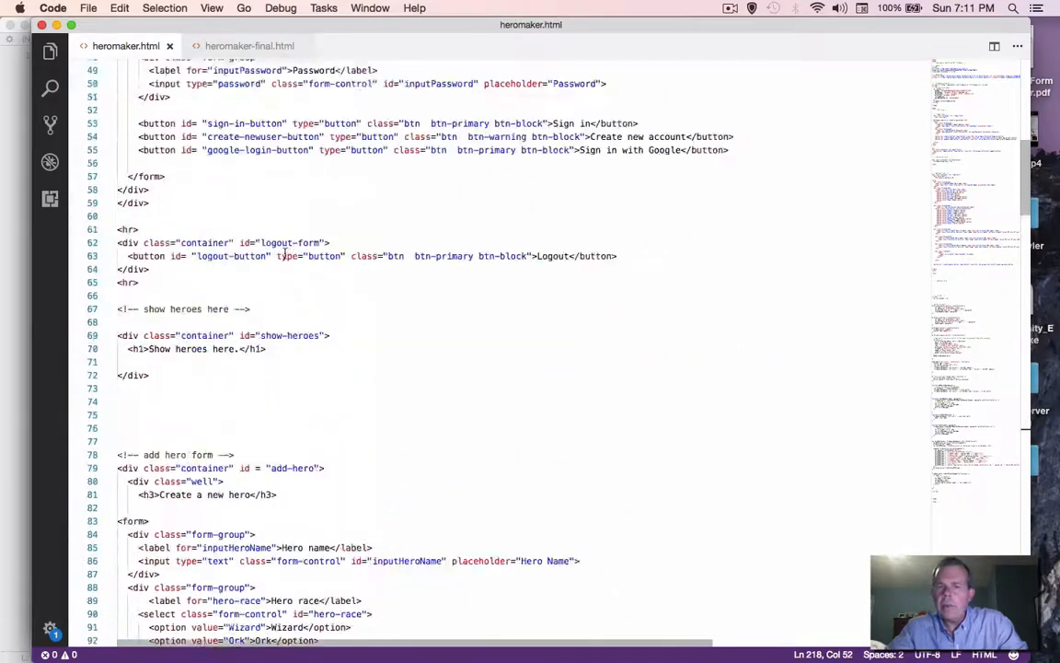
{"action": "scroll", "scroll_direction": "up", "scroll_amount": 3}
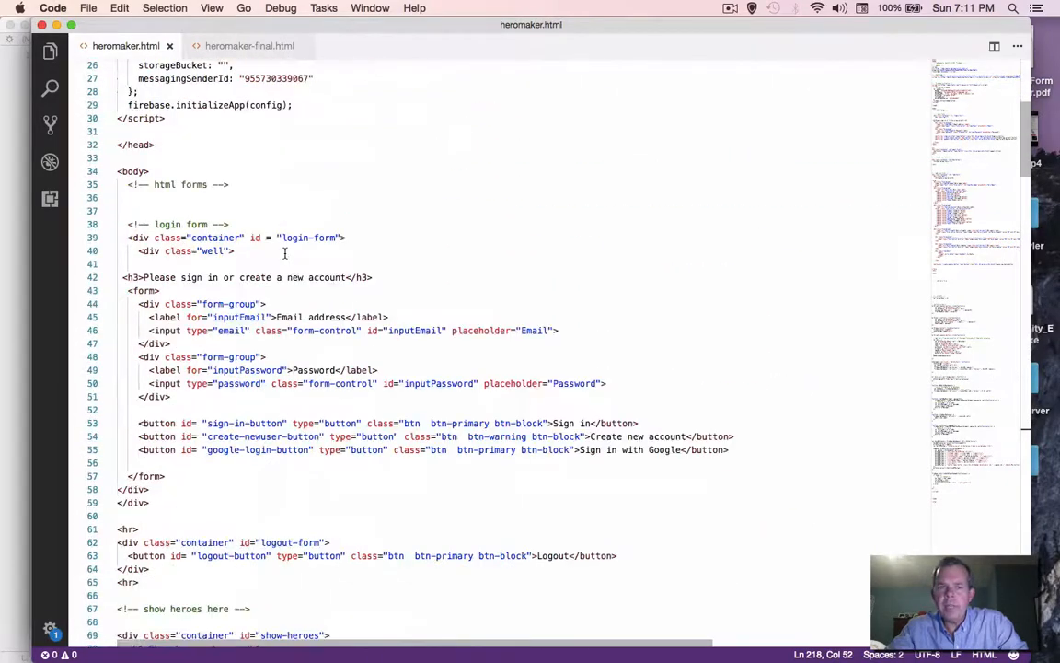
{"action": "scroll", "scroll_direction": "down", "scroll_amount": 3}
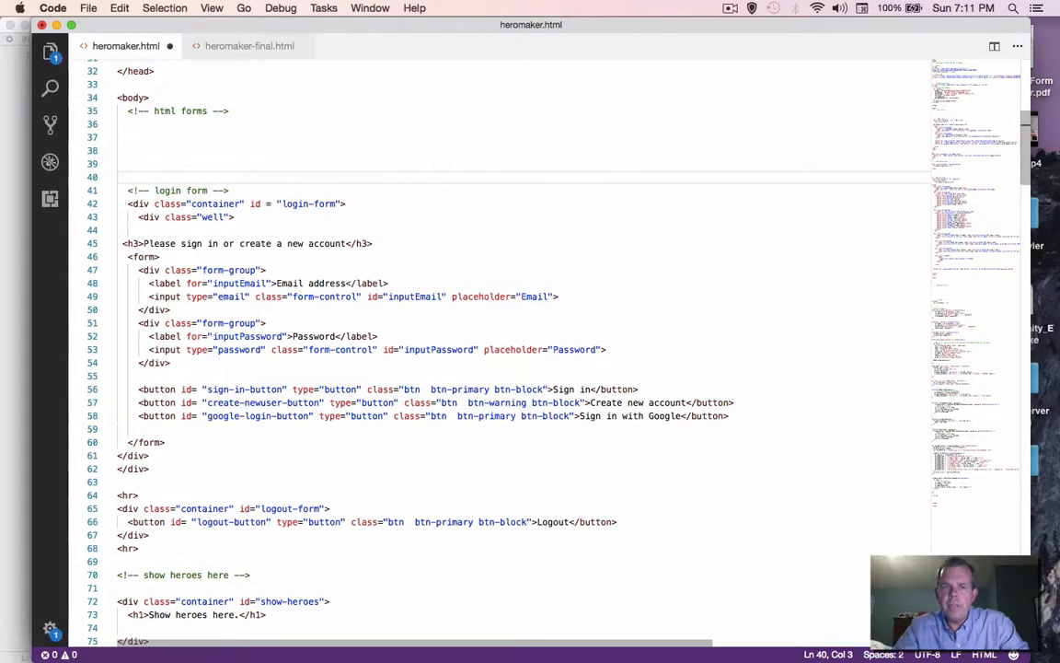
Add an HTML comment '<!-- edit -->' above the login form in heromaker.html.
{"action": "type", "text": "<!"}
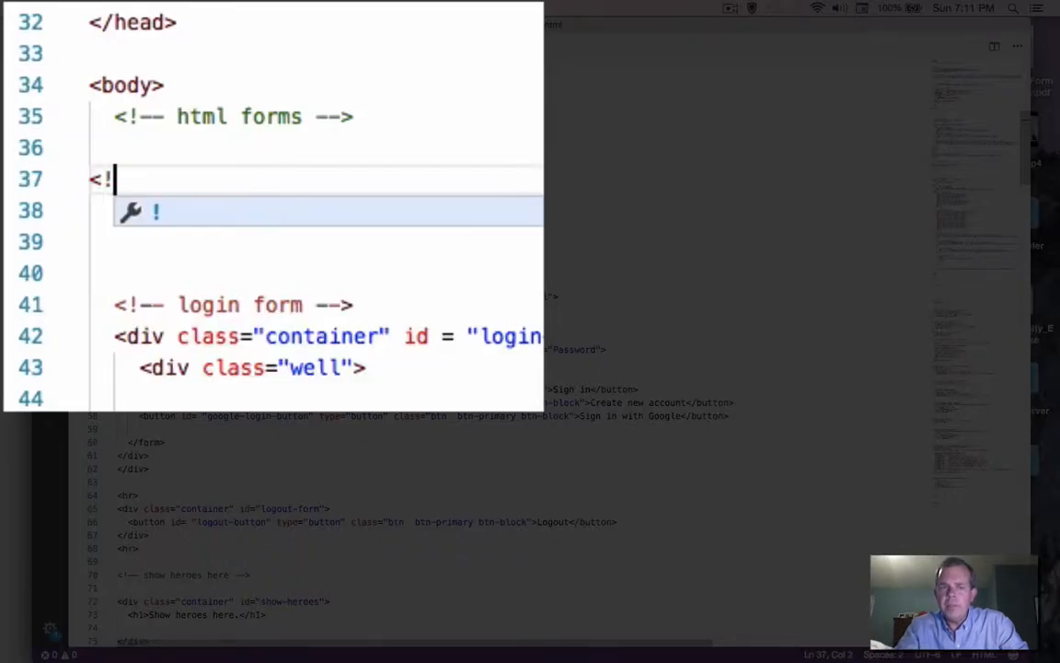
{"action": "type", "text": "-- -->"}
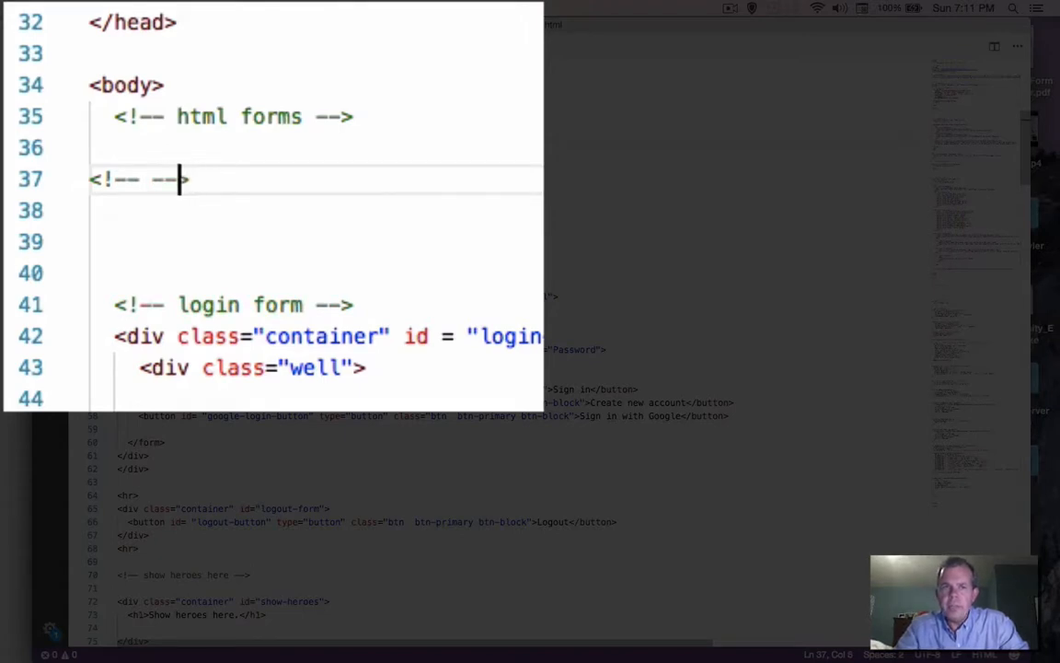
{"action": "type", "text": "edit"}
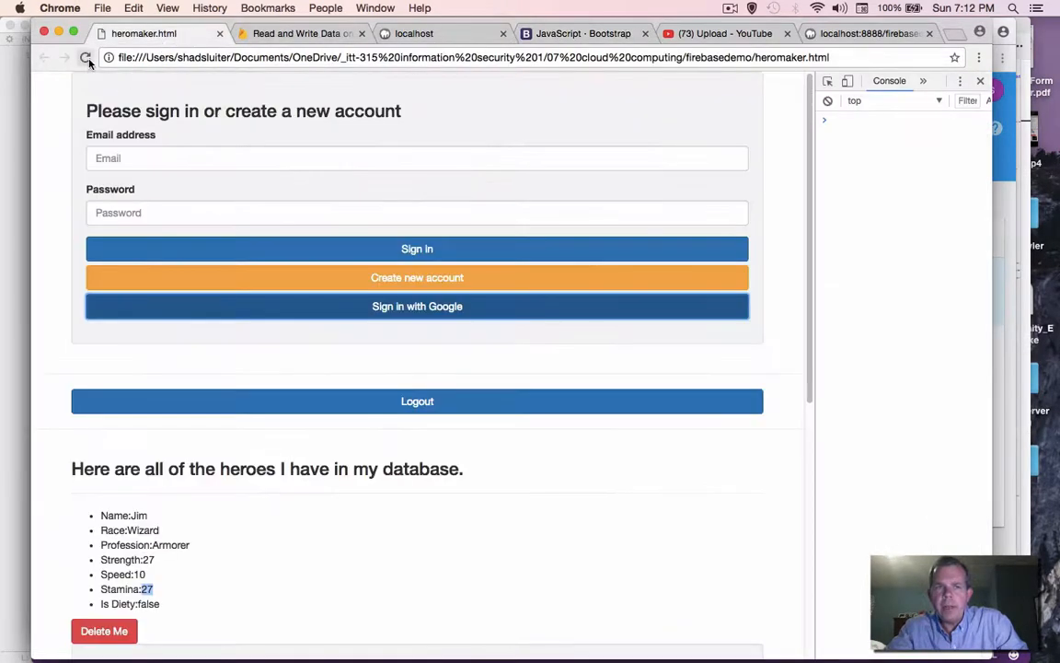
Reload the hero maker page, then try Bootstrap's live demo modal and close it.
{"action": "left_click", "coordinate": [85, 57]}
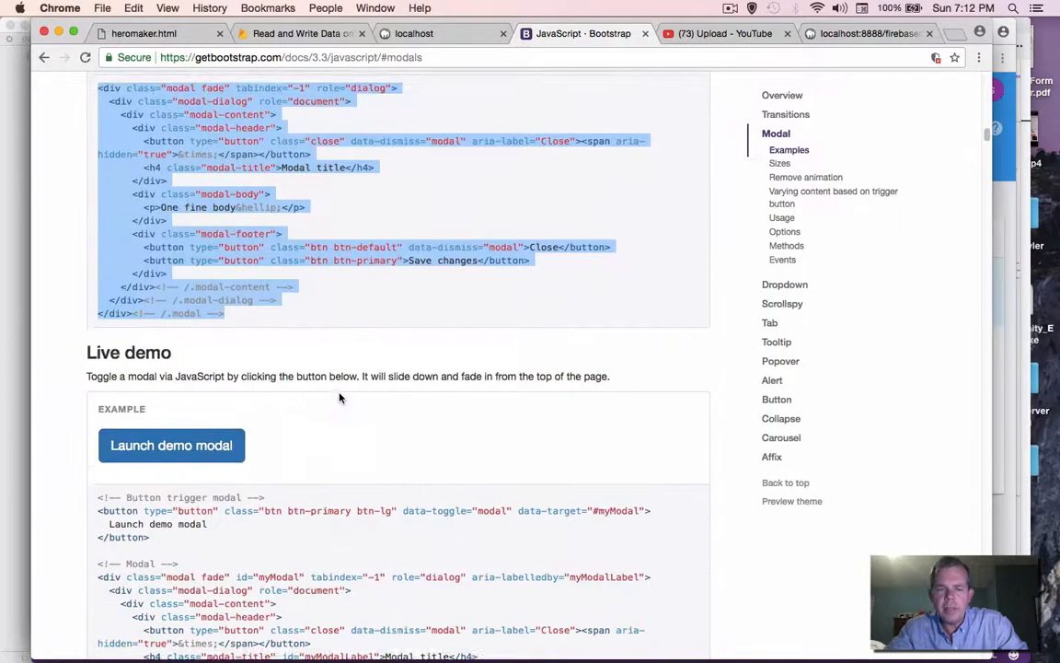
{"action": "scroll", "scroll_direction": "down", "scroll_amount": 3}
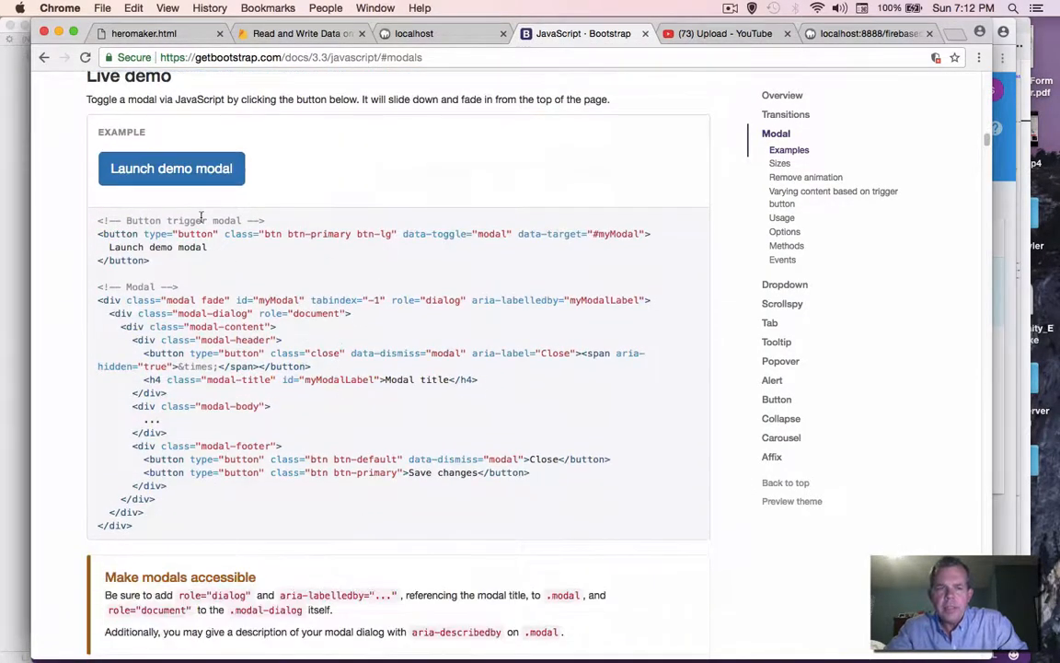
{"action": "left_click", "coordinate": [171, 169]}
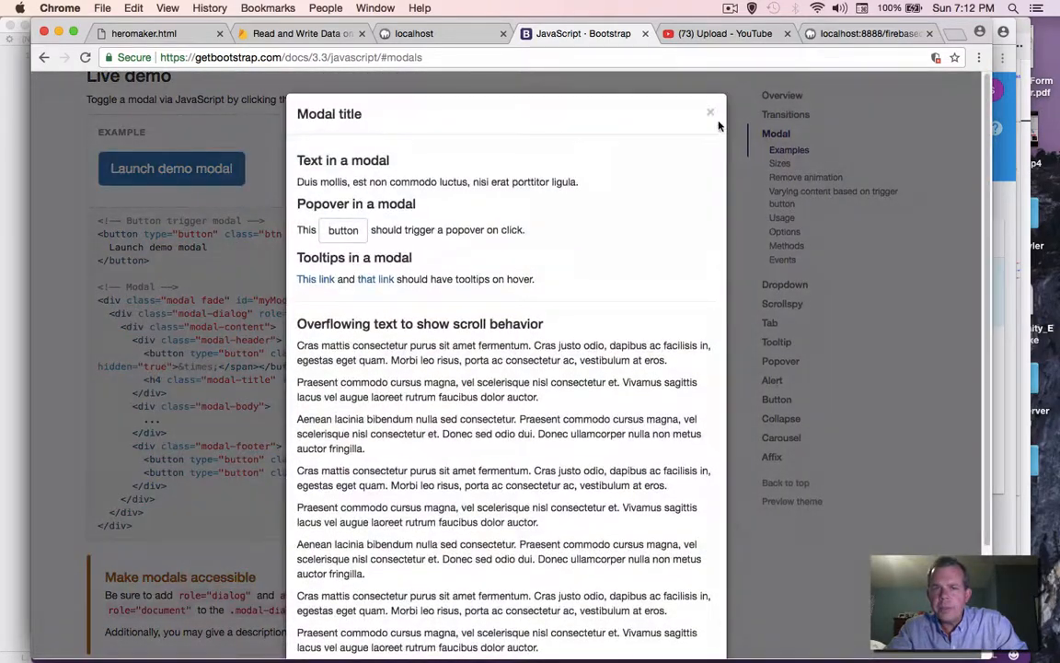
{"action": "left_click", "coordinate": [710, 112]}
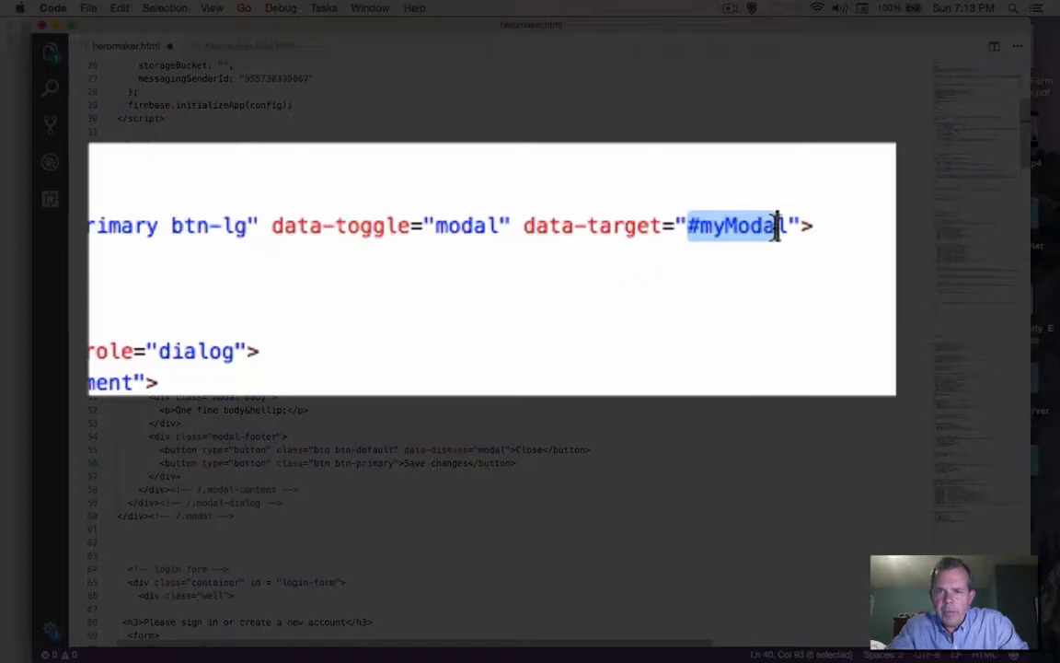
Point the trigger button at data-target="#editHero" and give the modal div id="editHero".
{"action": "type", "text": "e"}
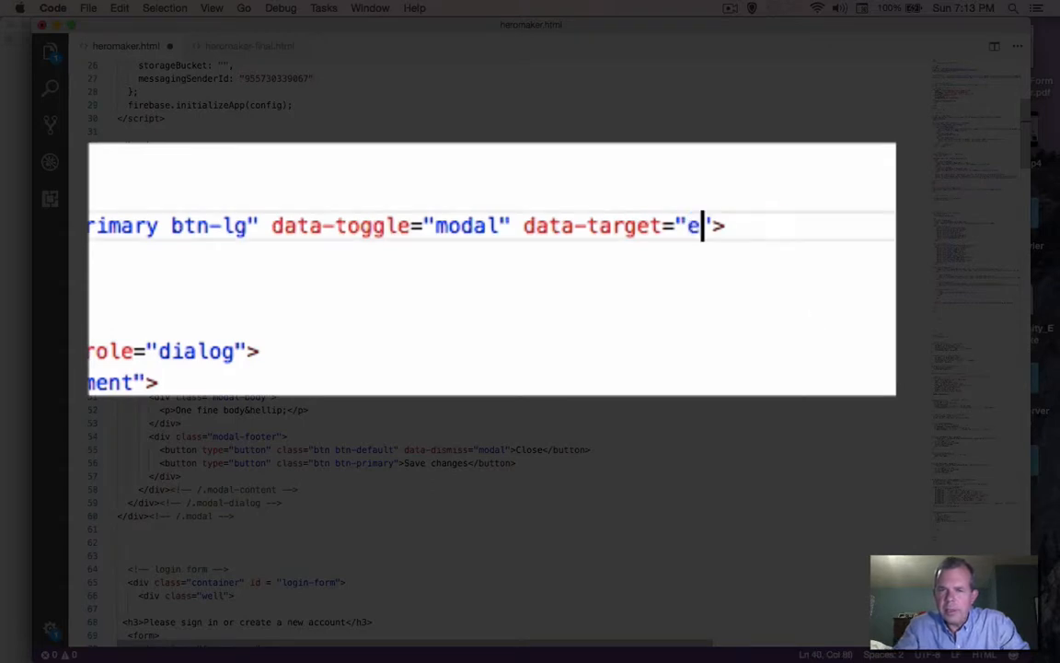
{"action": "type", "text": "#dit"}
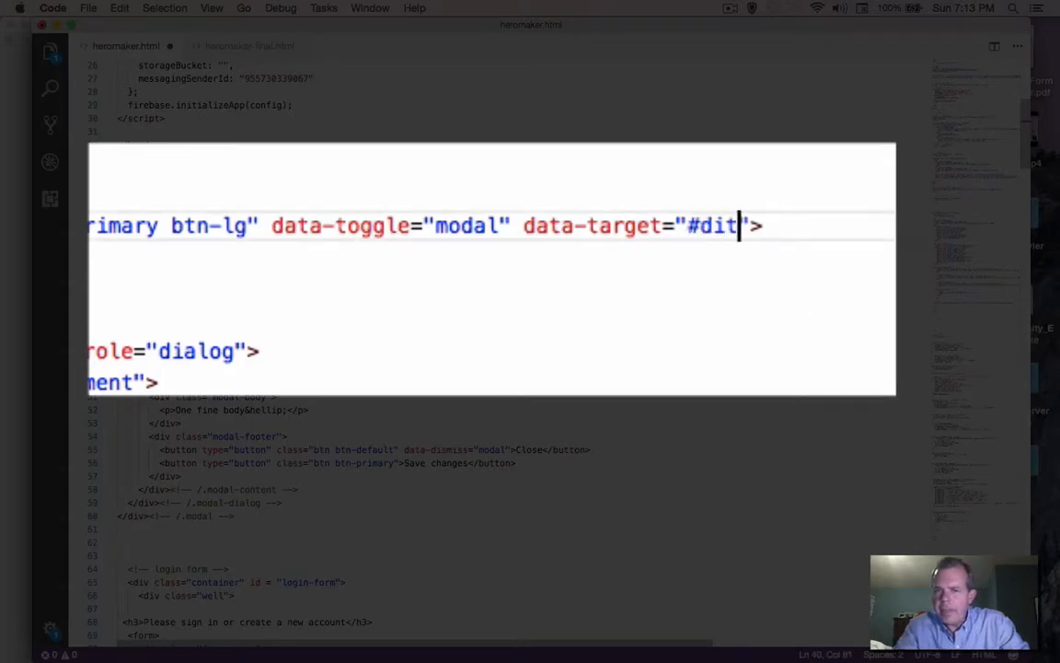
{"action": "type", "text": "editHero"}
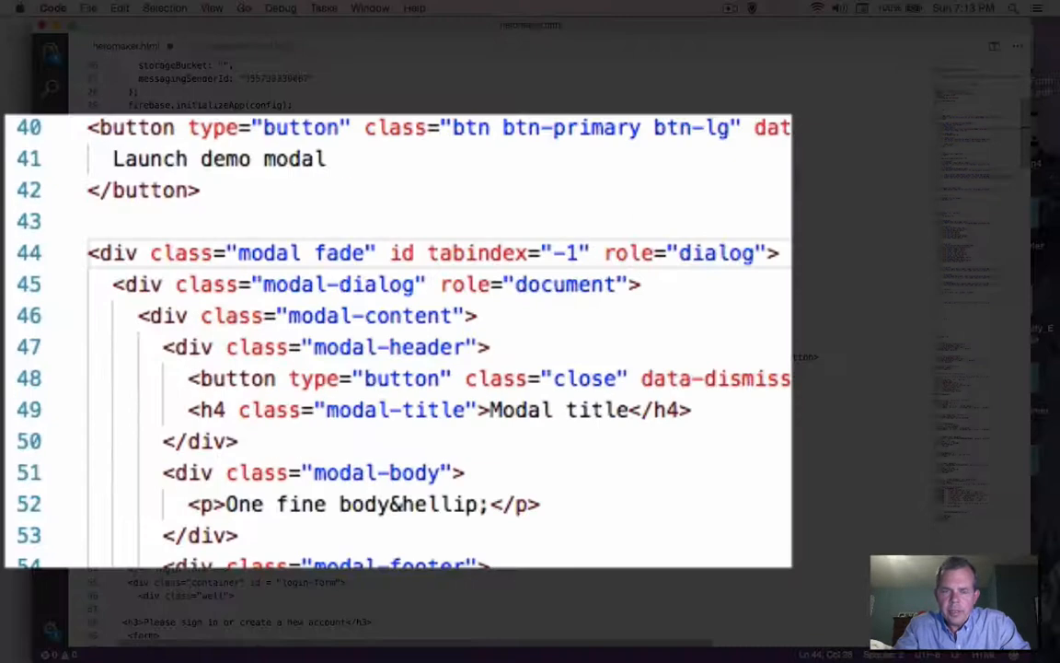
{"action": "type", "text": "=\"\""}
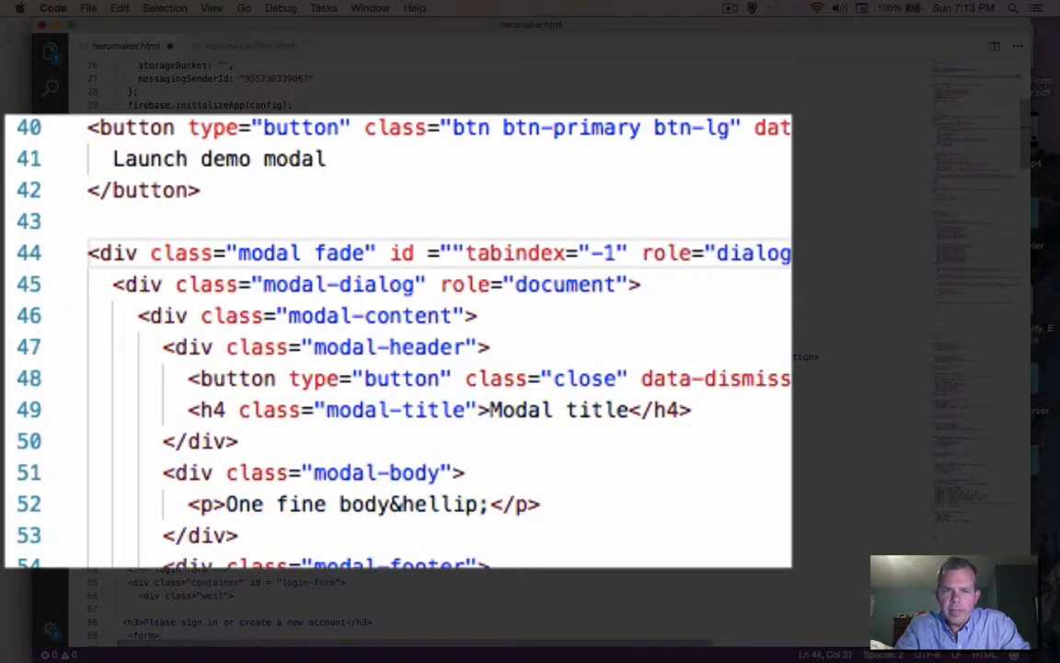
{"action": "type", "text": "edit"}
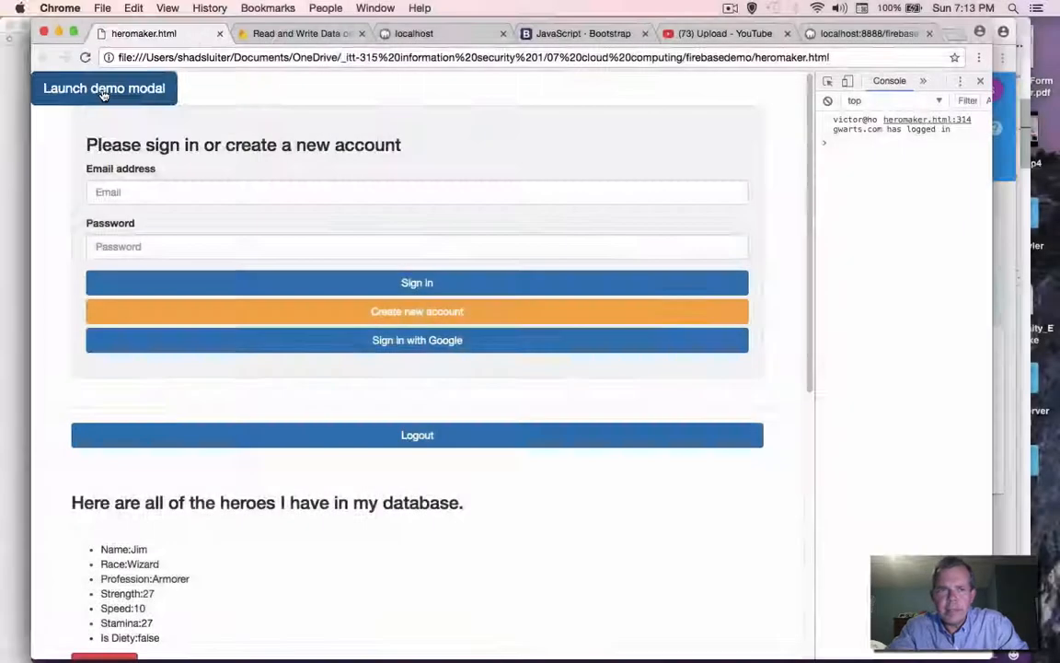
Launch the editHero modal on the heromaker page, close it, and select 'new hero' in the form heading.
{"action": "left_click", "coordinate": [103, 88]}
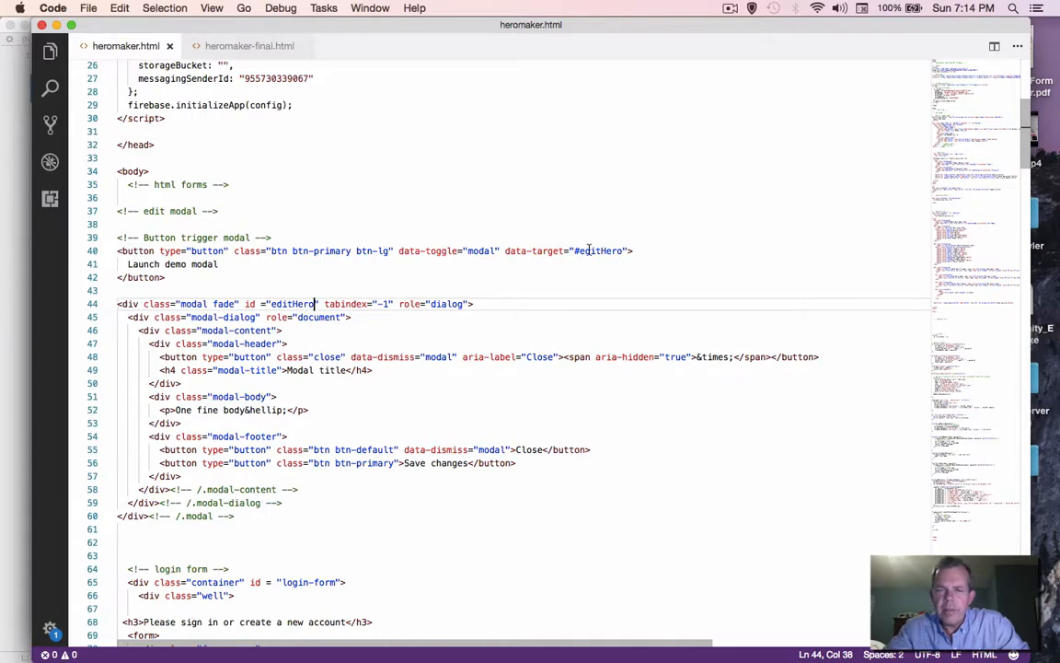
{"action": "scroll", "scroll_direction": "down", "scroll_amount": 3}
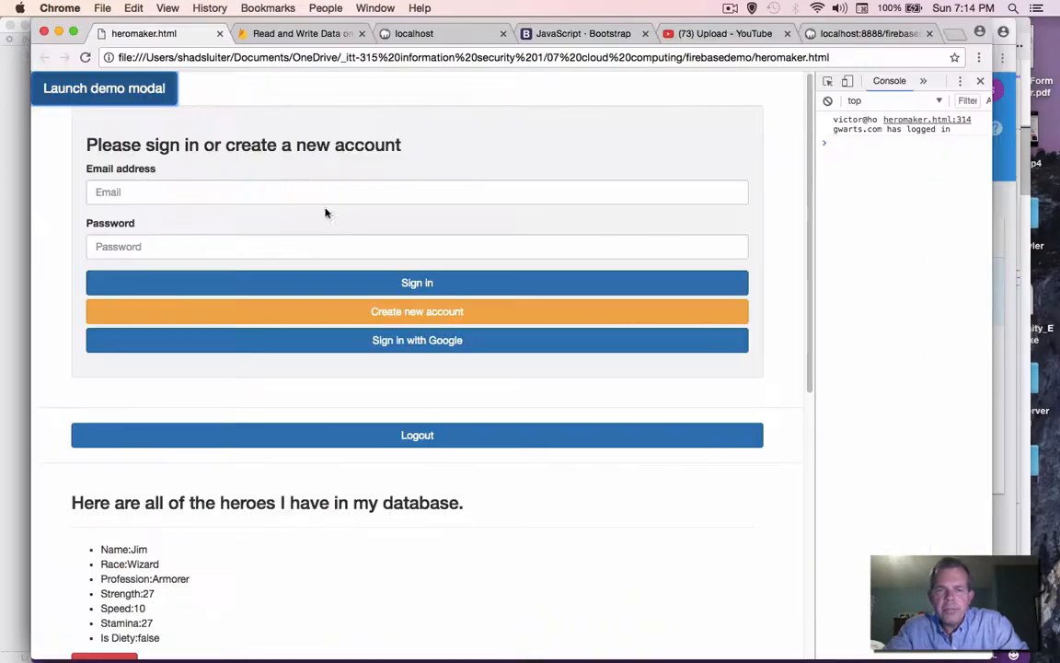
{"action": "left_click", "coordinate": [103, 89]}
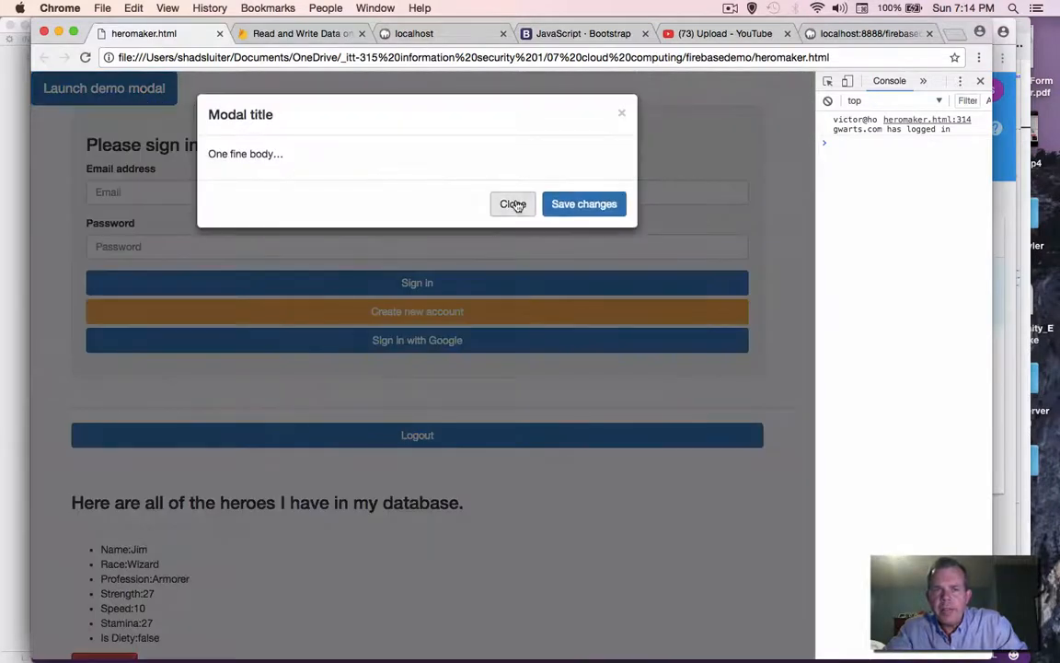
{"action": "left_click", "coordinate": [511, 203]}
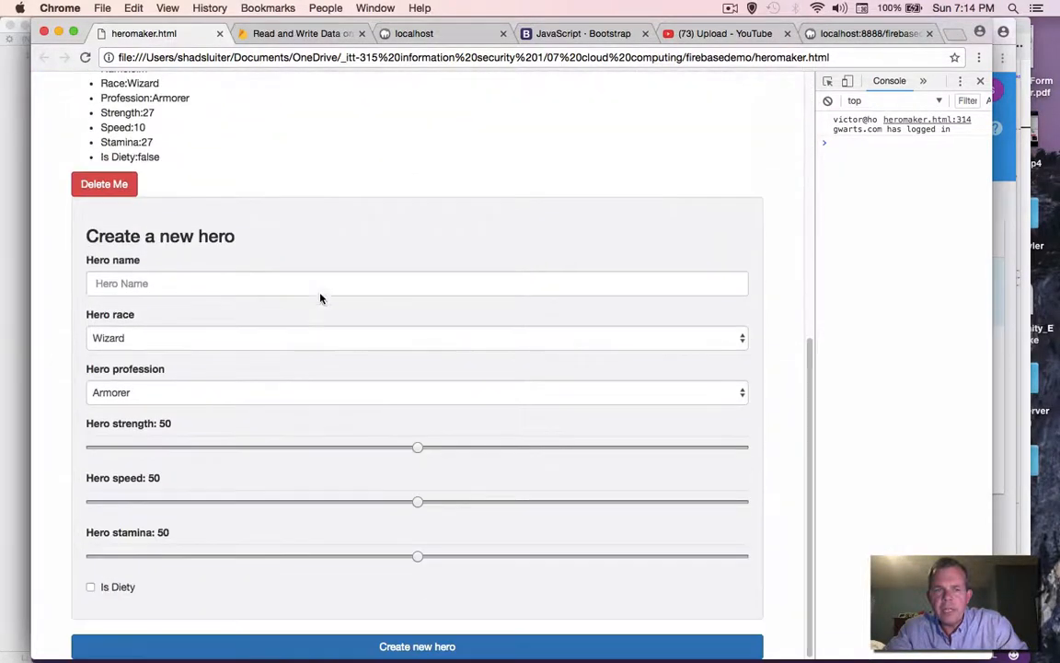
{"action": "double_click", "coordinate": [191, 236]}
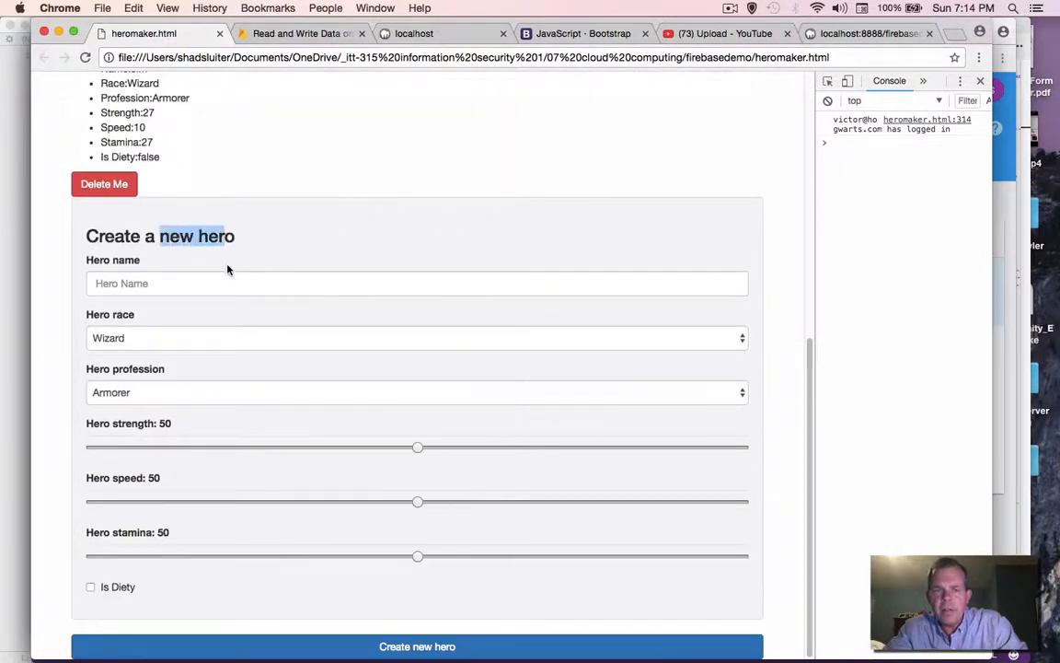
{"action": "mouse_move", "coordinate": [475, 424]}
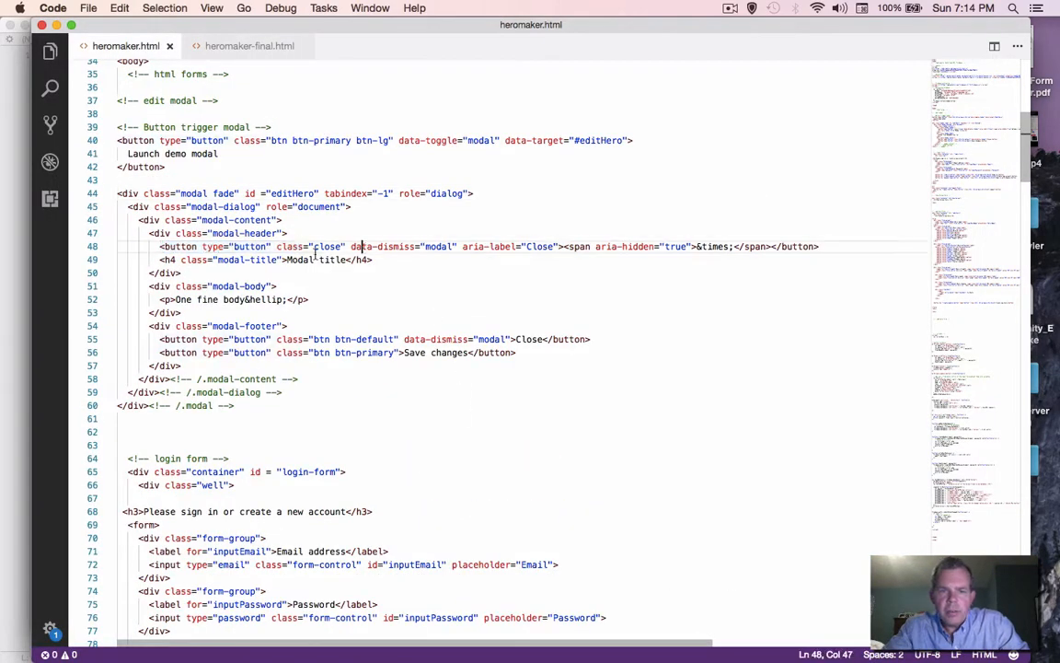
Copy the hero creation form markup and paste it into the editHero modal-body.
{"action": "double_click", "coordinate": [304, 260]}
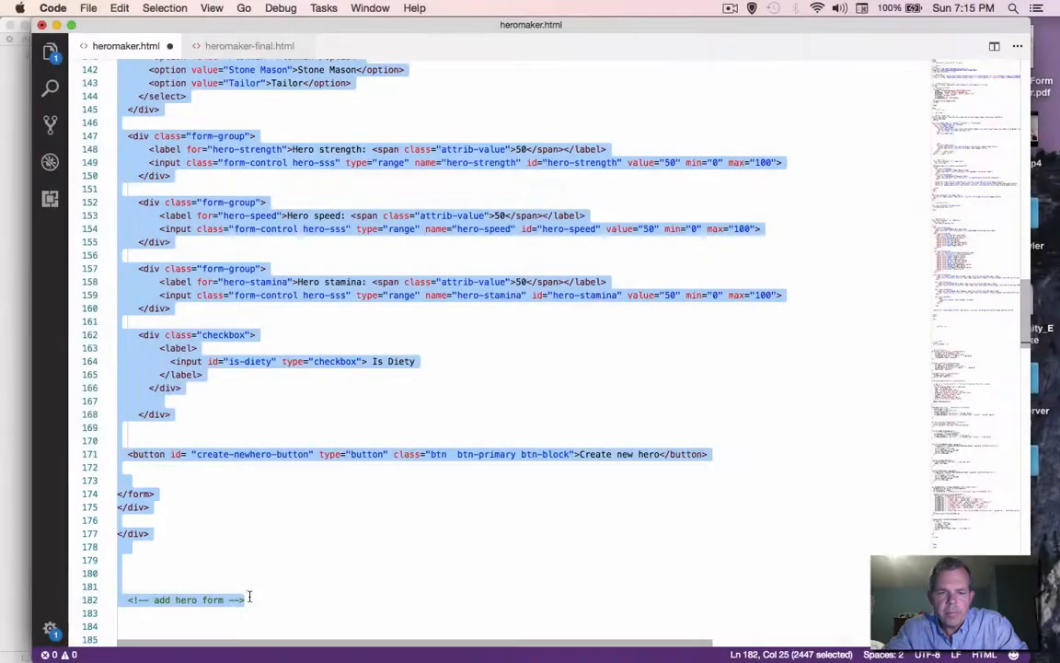
{"action": "right_click", "coordinate": [243, 600]}
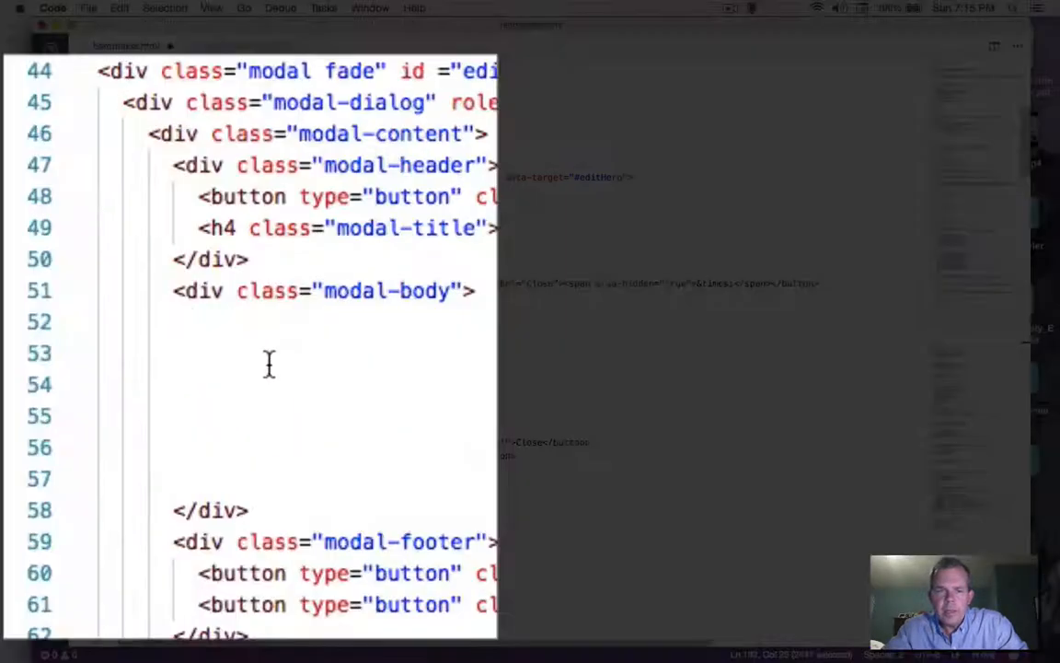
{"action": "scroll", "scroll_direction": "down", "scroll_amount": 3}
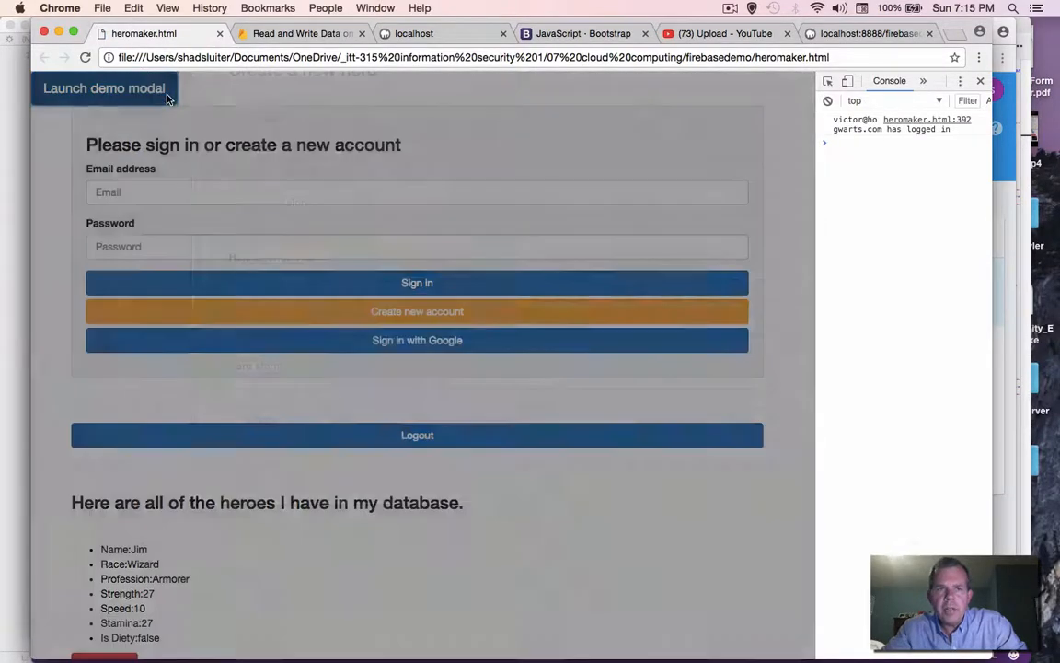
Launch the modal to preview the Edit this hero dialog with its copied form.
{"action": "left_click", "coordinate": [103, 89]}
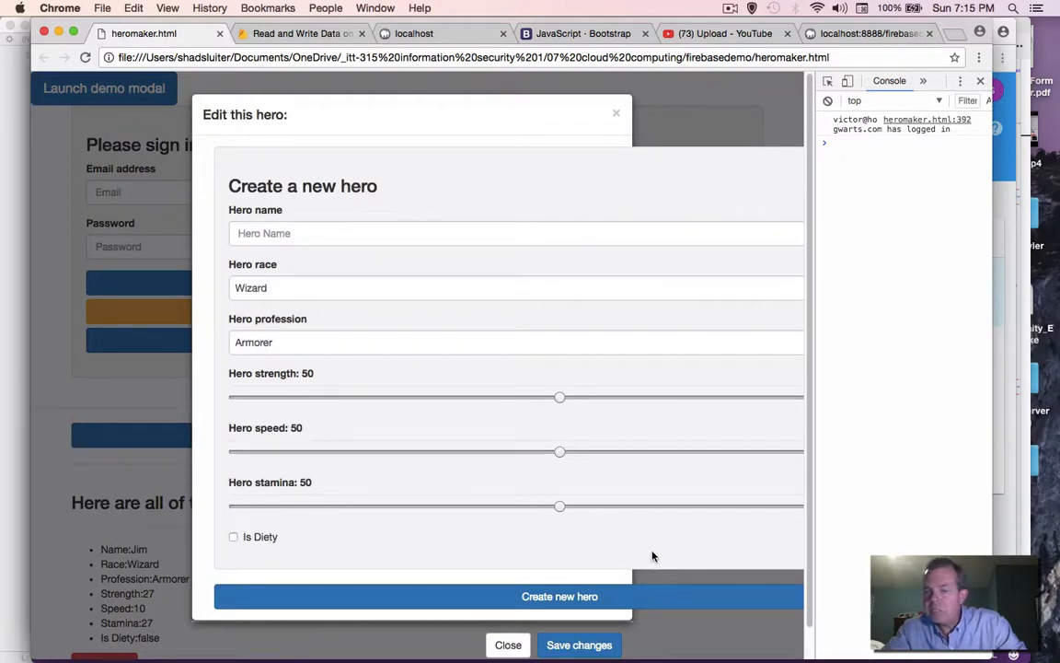
{"action": "mouse_move", "coordinate": [261, 427]}
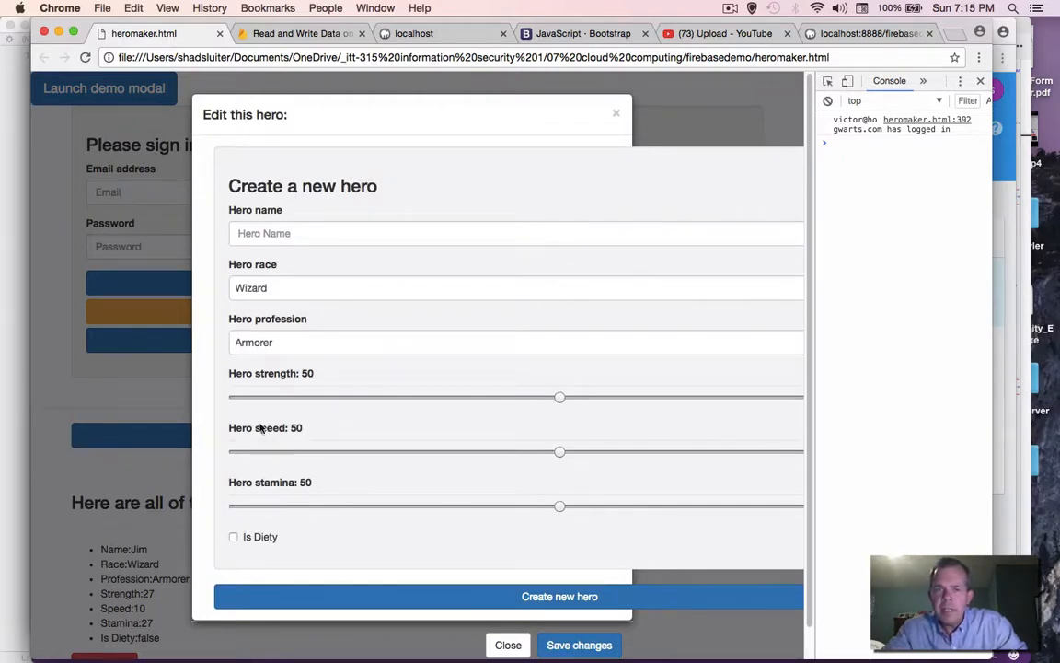
{"action": "mouse_move", "coordinate": [396, 327]}
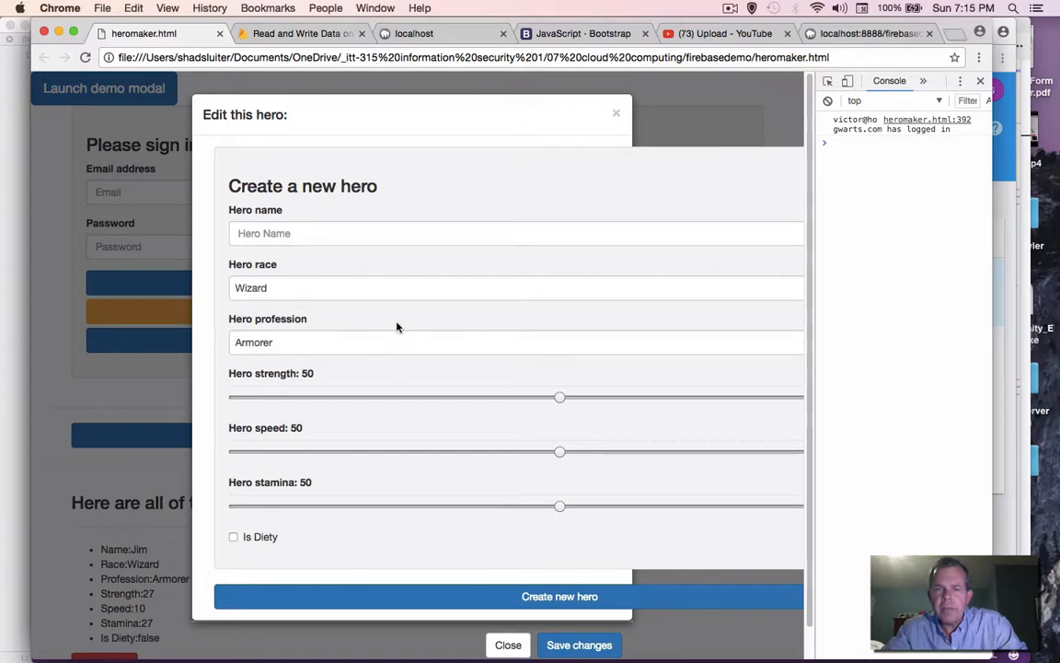
{"action": "mouse_move", "coordinate": [427, 329]}
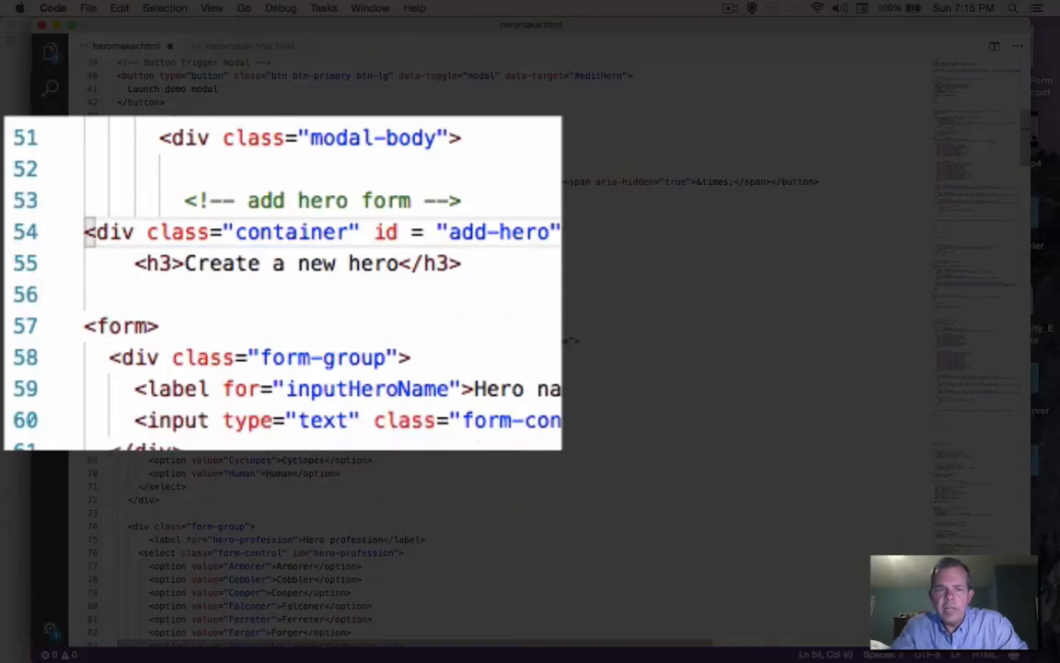
Delete the <div class="container" id="add-hero"> wrapper and its closing tag from the modal-body.
{"action": "scroll", "scroll_direction": "down", "scroll_amount": 3}
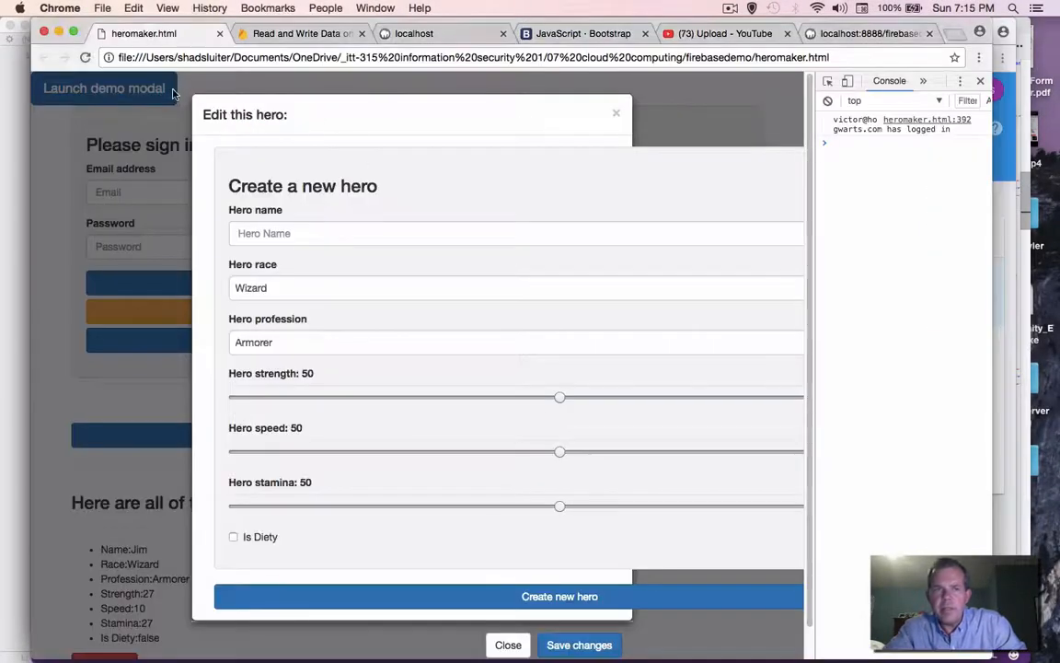
{"action": "left_click", "coordinate": [508, 644]}
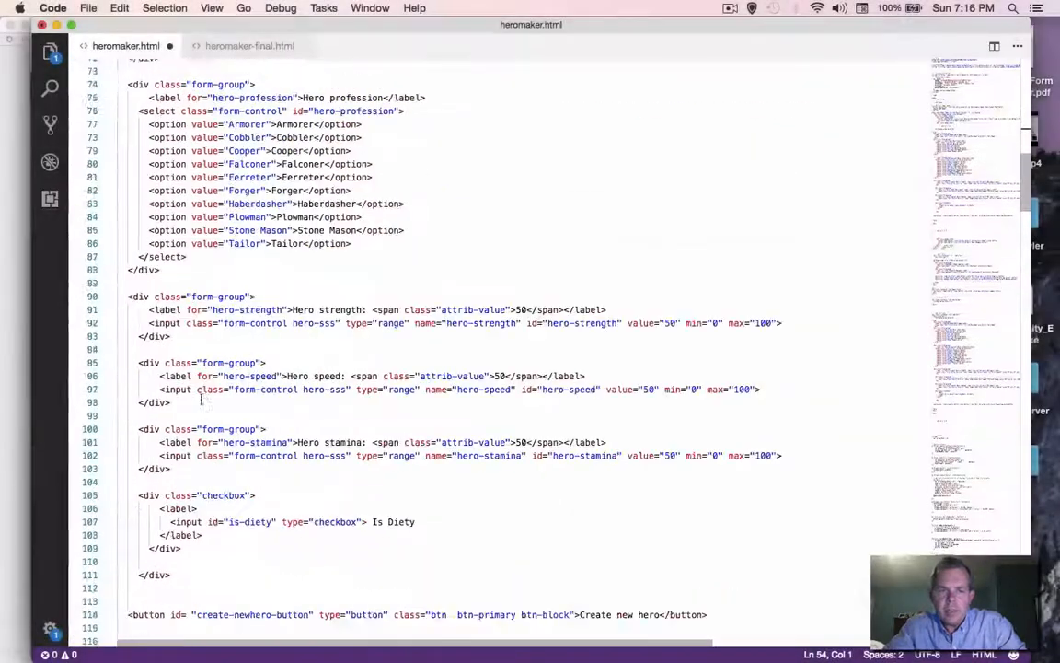
{"action": "scroll", "scroll_direction": "down", "scroll_amount": 3}
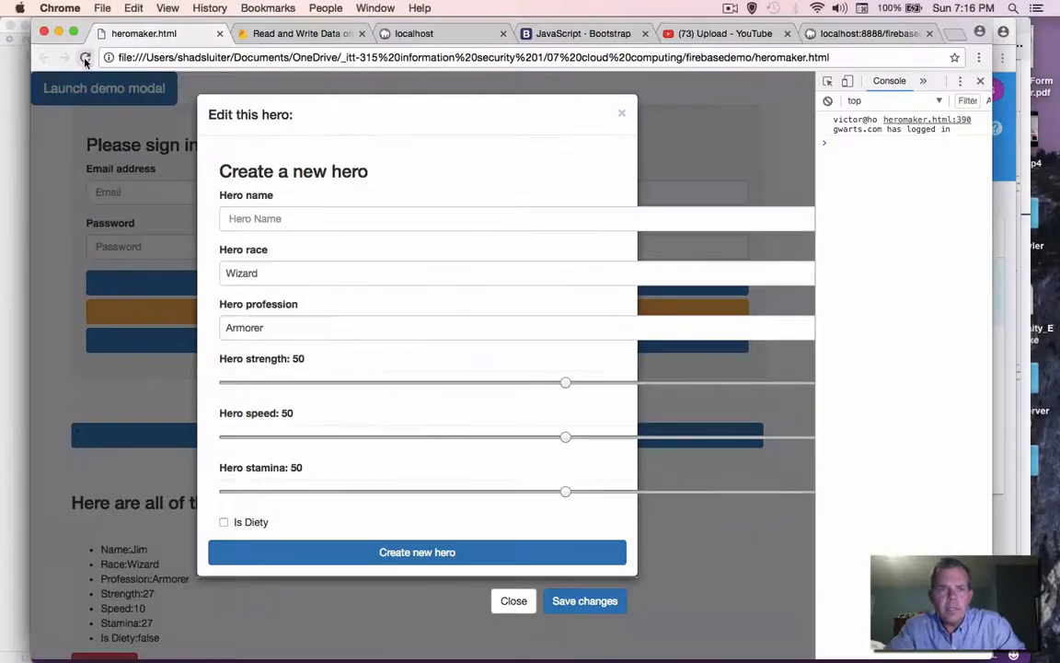
Reload, reopen the Edit this hero modal, and drag its Hero strength slider down to 34.
{"action": "left_click", "coordinate": [514, 600]}
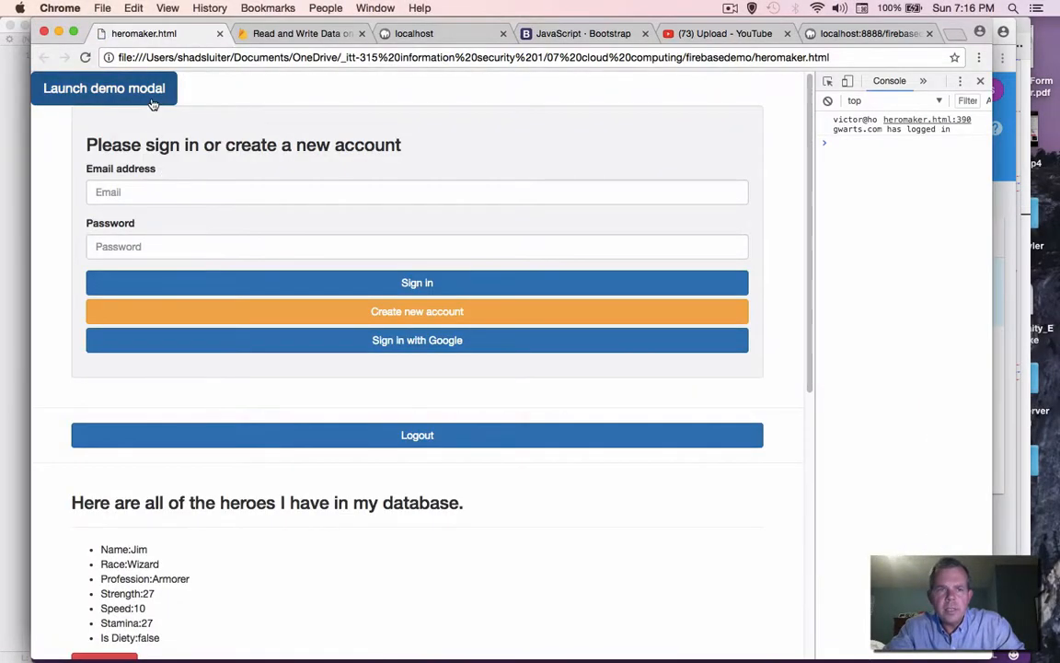
{"action": "left_click", "coordinate": [103, 88]}
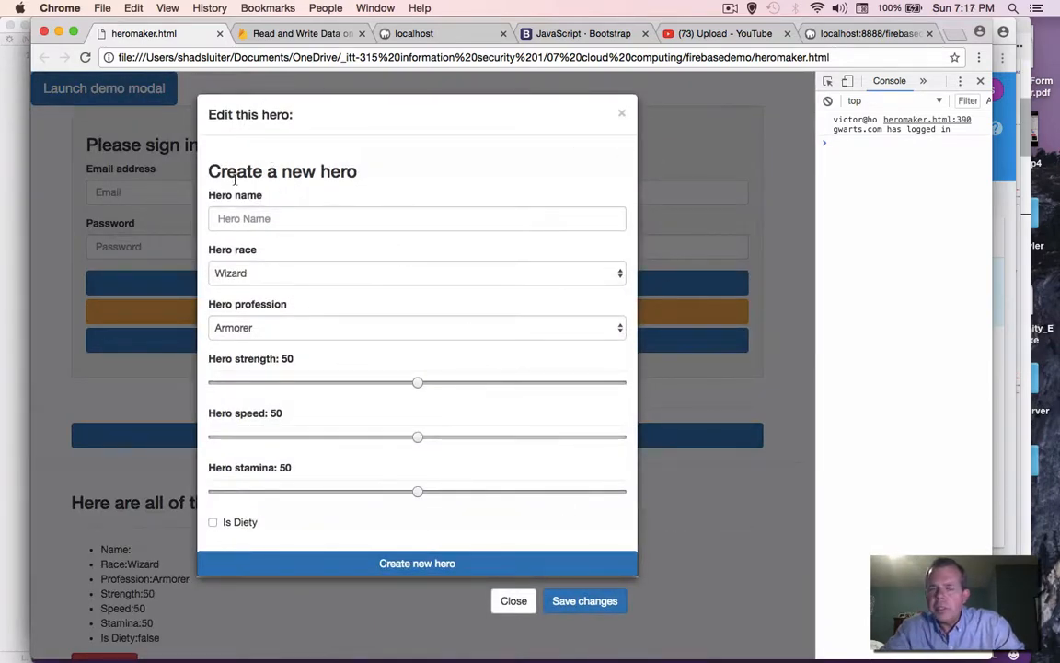
{"action": "left_click_drag", "start_coordinate": [416, 381], "coordinate": [368, 381]}
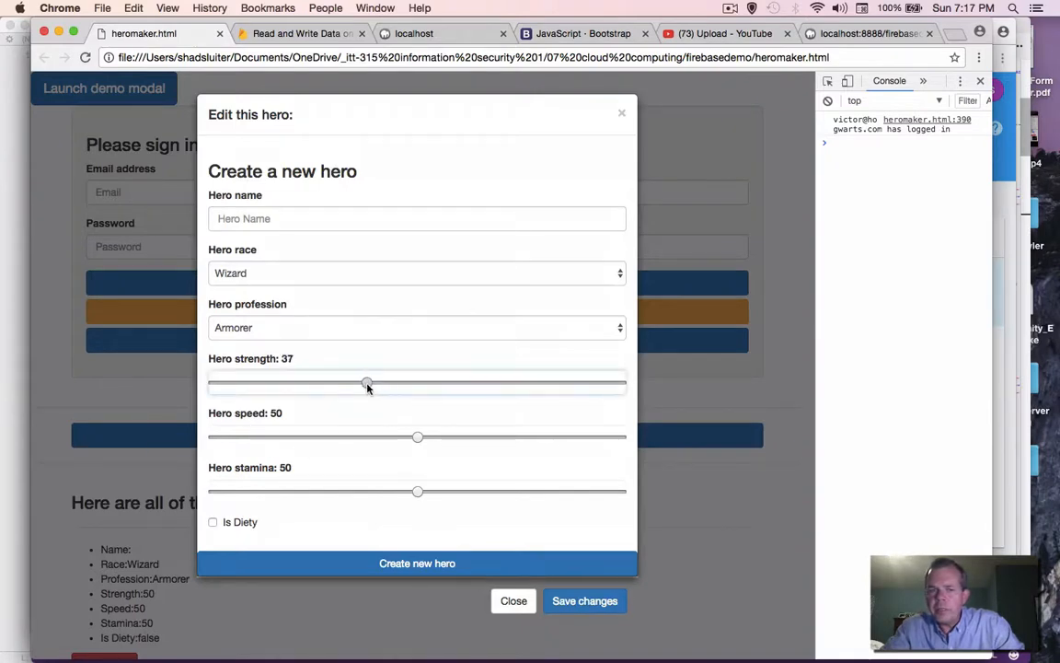
{"action": "left_click_drag", "start_coordinate": [366, 382], "coordinate": [353, 383]}
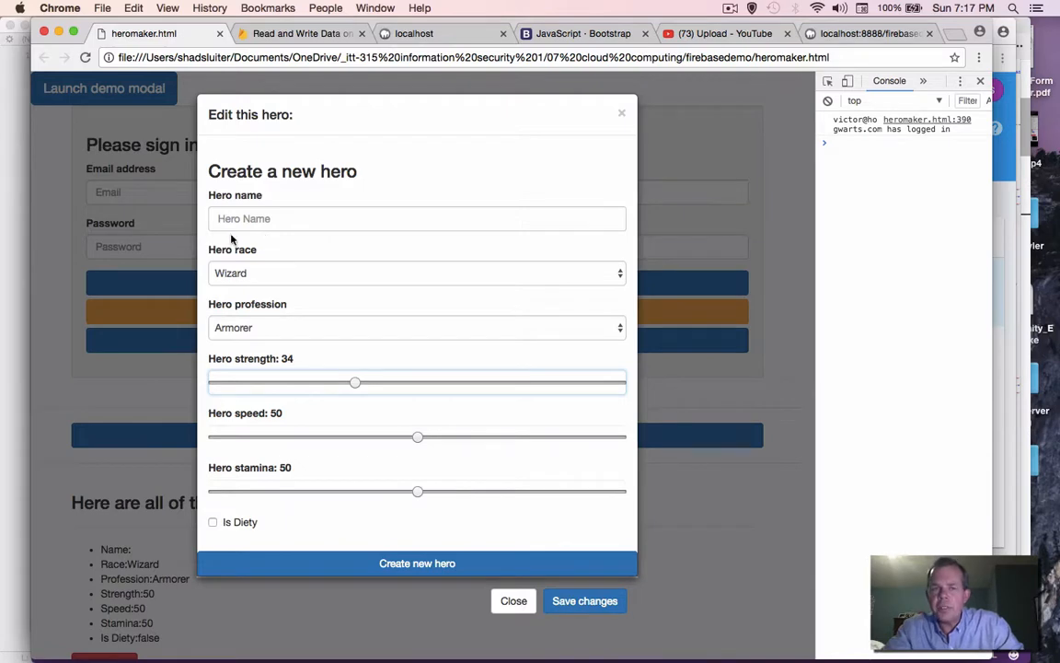
{"action": "left_click", "coordinate": [416, 217]}
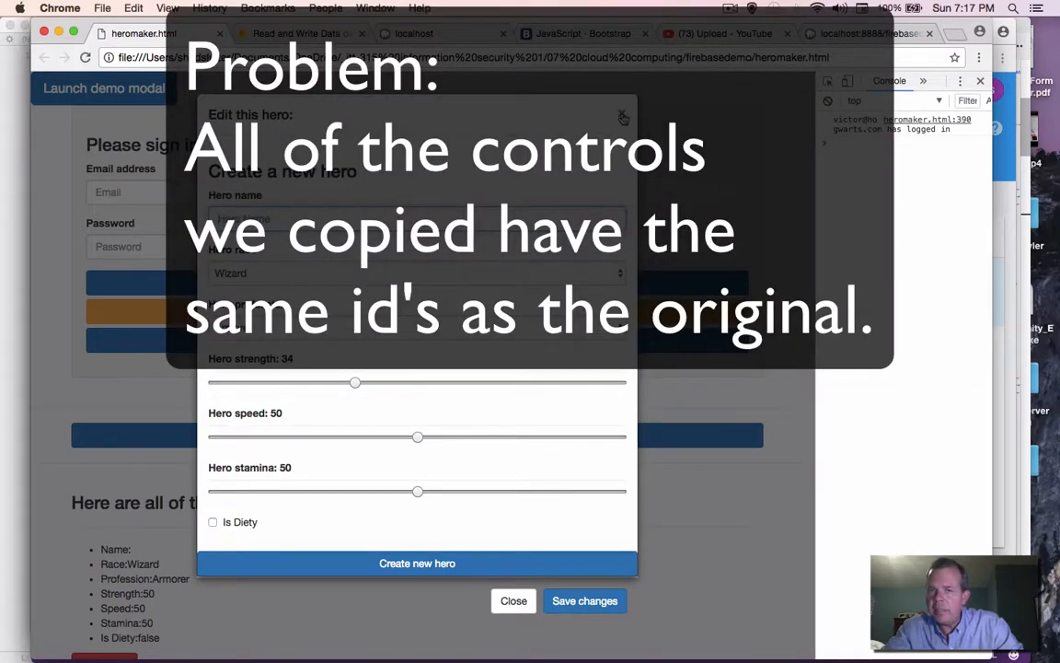
{"action": "left_click", "coordinate": [513, 600]}
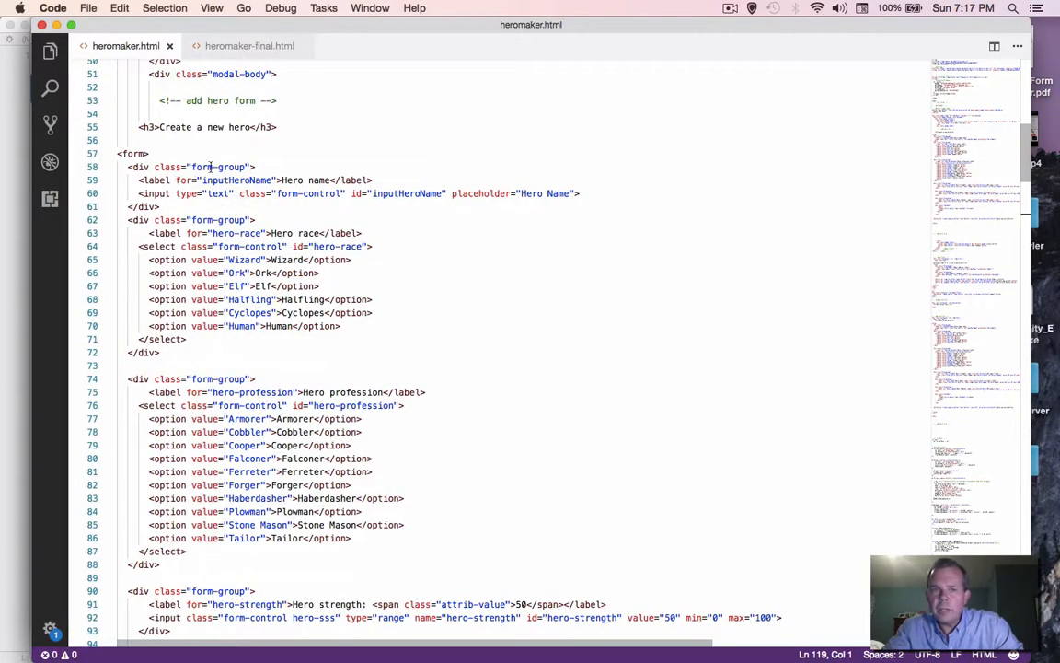
Rename the copied form's ids to edit-inputHeroName, edit-hero-strength, edit-is-diety.
{"action": "double_click", "coordinate": [235, 180]}
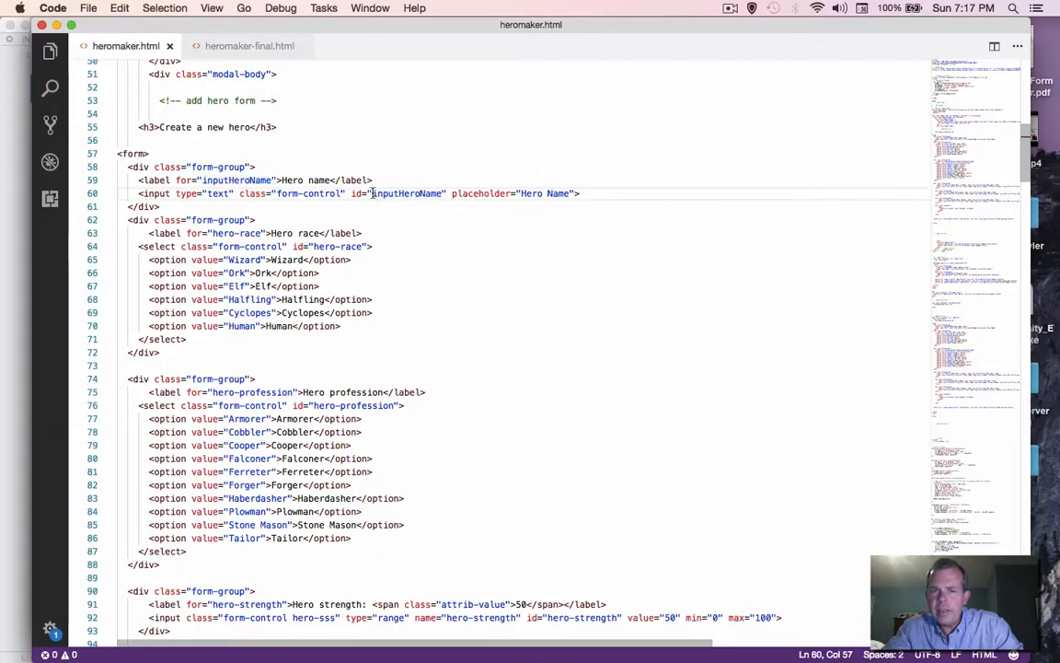
{"action": "type", "text": "edit"}
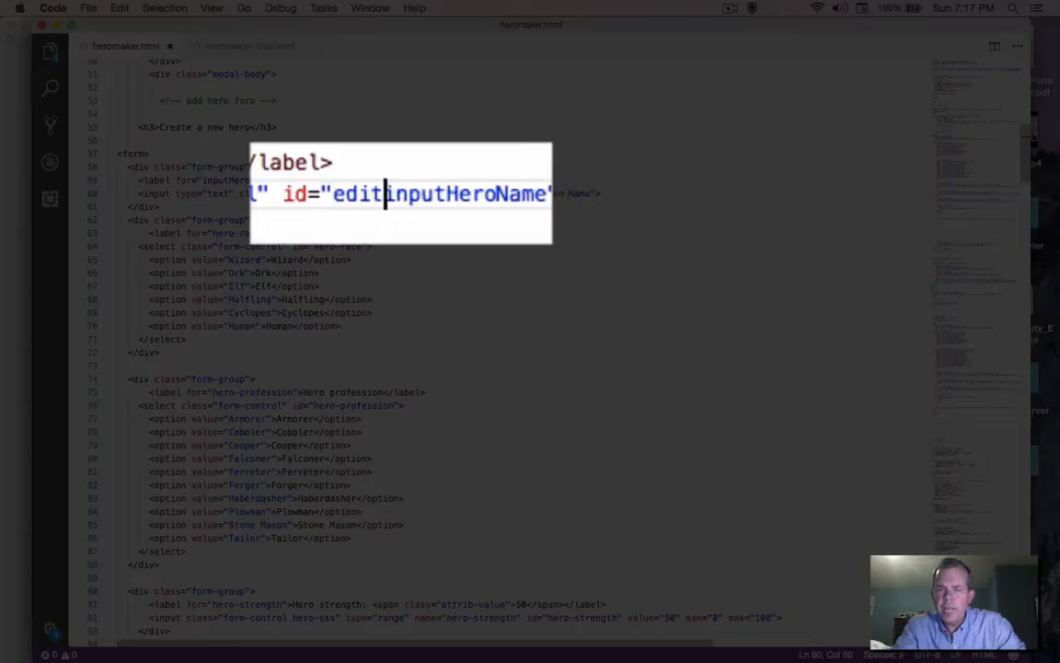
{"action": "type", "text": "-"}
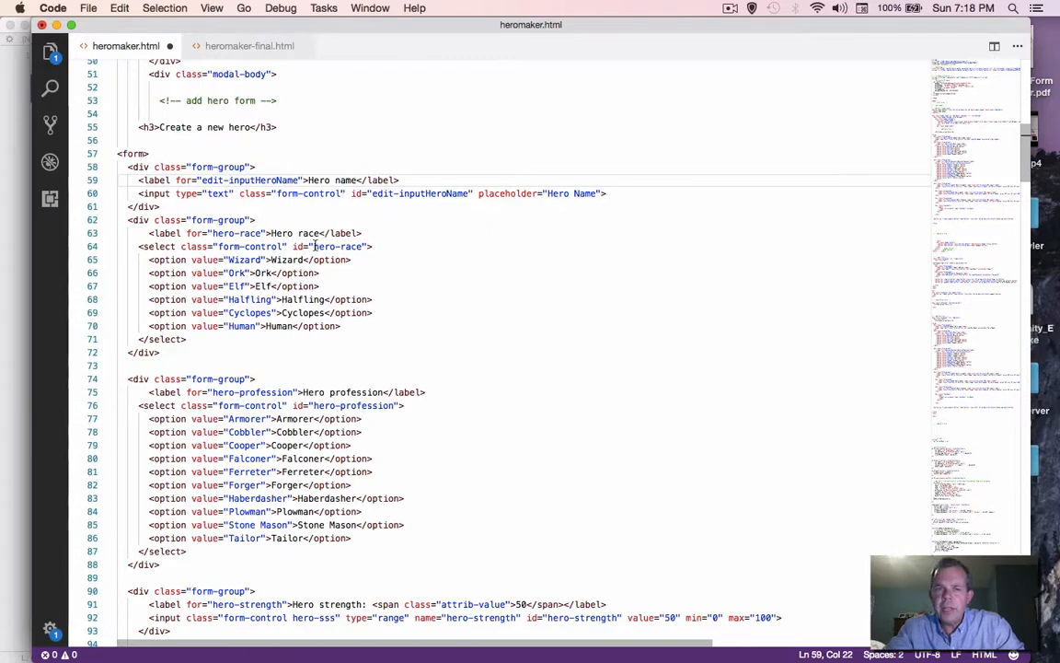
{"action": "type", "text": "edit-is-diety\" type=\"checkbox\"> Is Diety"}
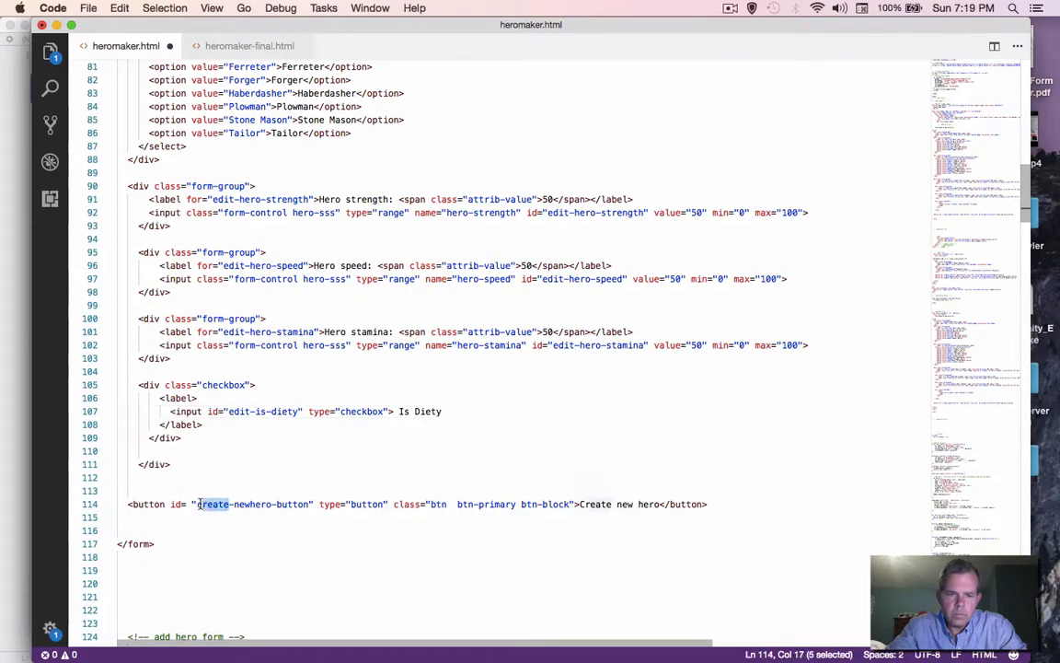
{"action": "type", "text": "edit"}
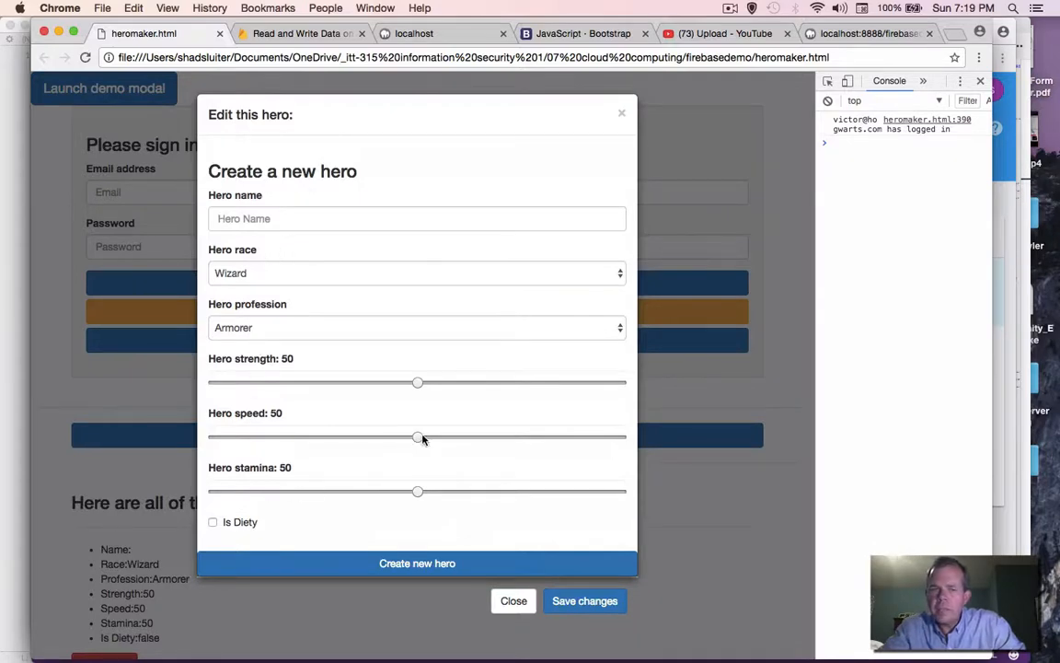
Exercise the modal form: adjust the speed slider, focus the name field, choose Cyclopes, and set speed to 26.
{"action": "left_click_drag", "start_coordinate": [415, 438], "coordinate": [342, 438]}
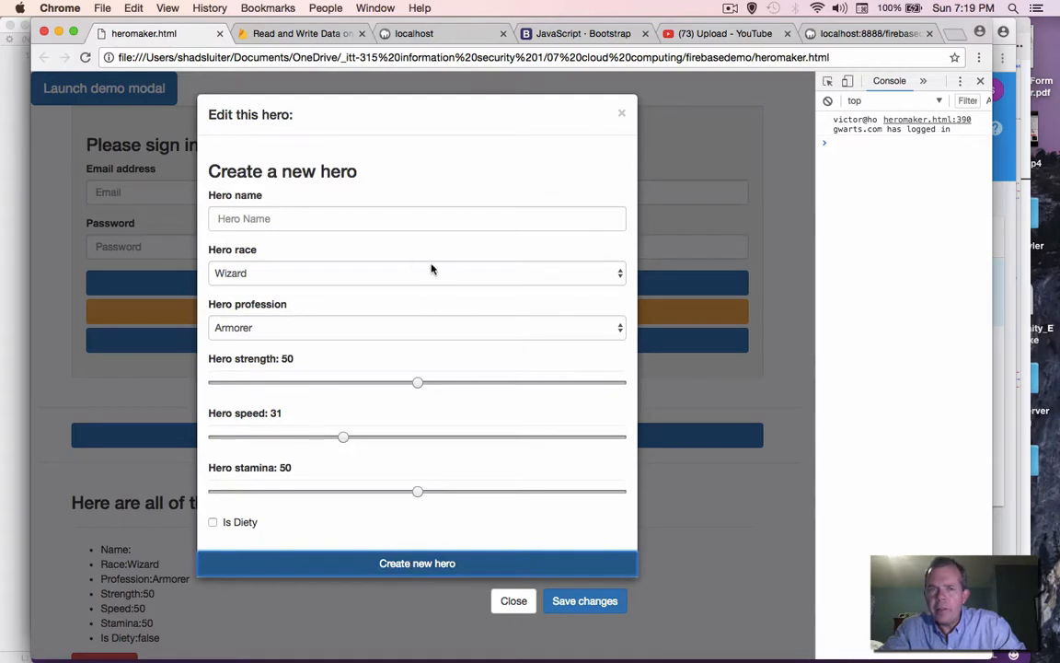
{"action": "mouse_move", "coordinate": [471, 173]}
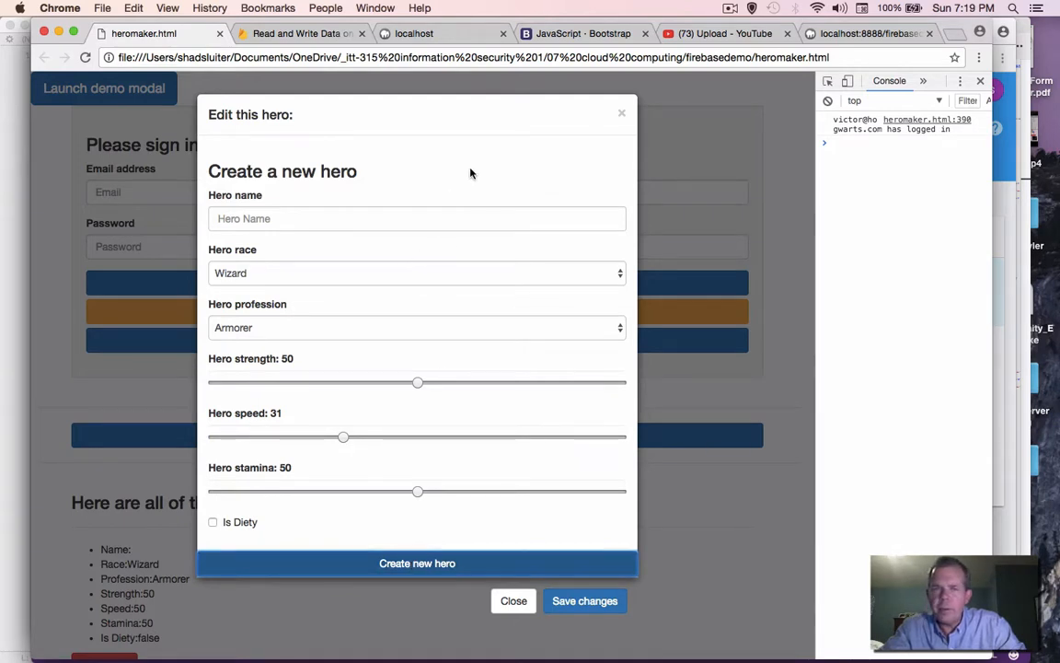
{"action": "mouse_move", "coordinate": [335, 239]}
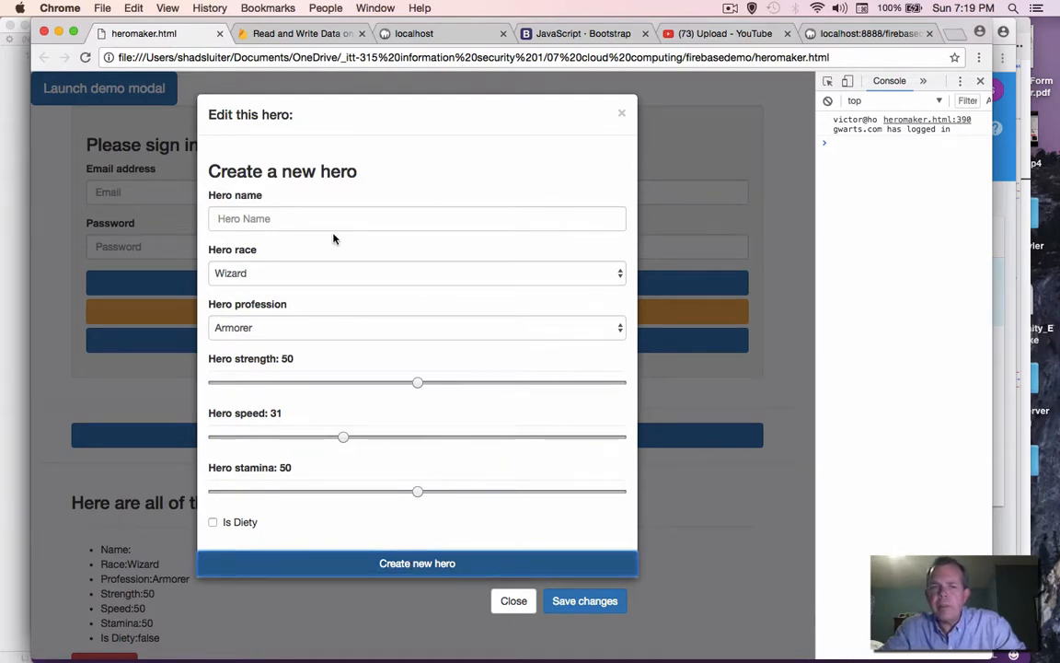
{"action": "left_click", "coordinate": [416, 217]}
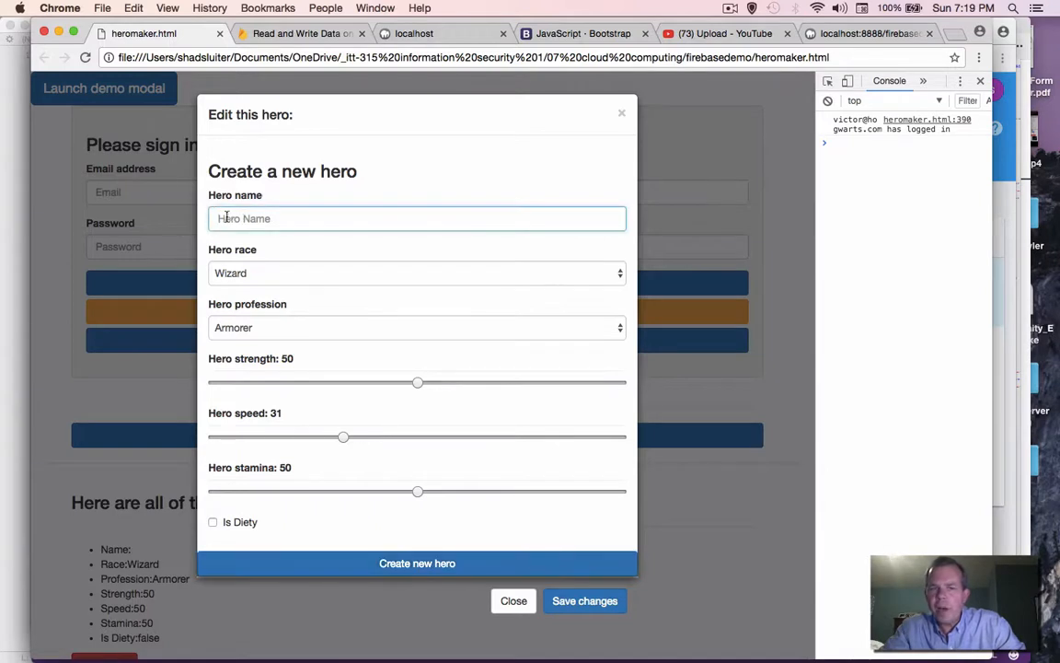
{"action": "left_click", "coordinate": [416, 272]}
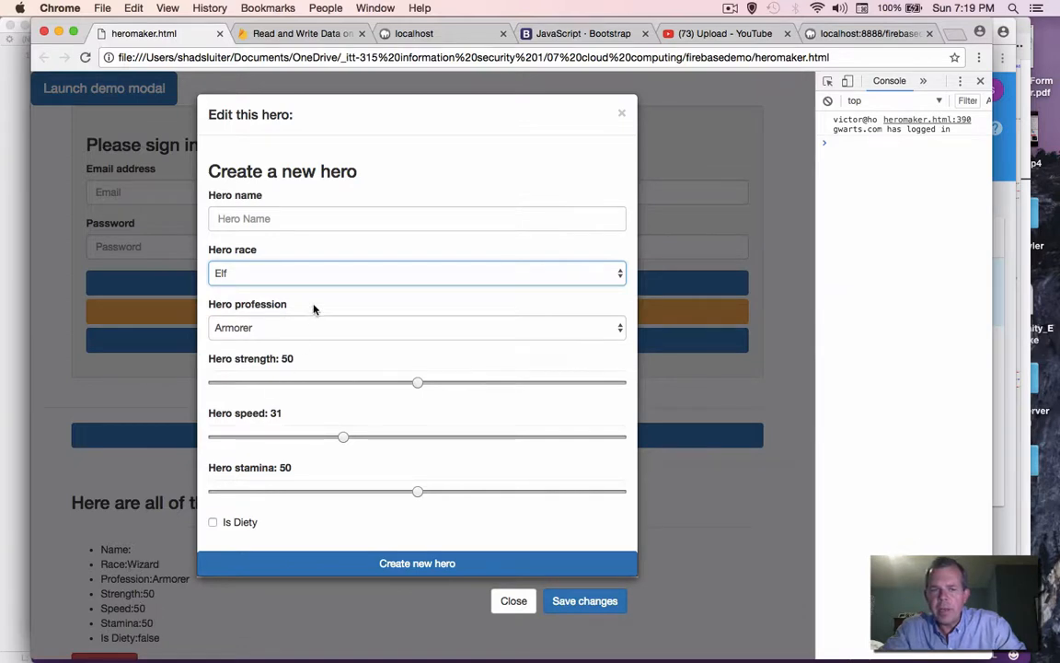
{"action": "left_click", "coordinate": [415, 273]}
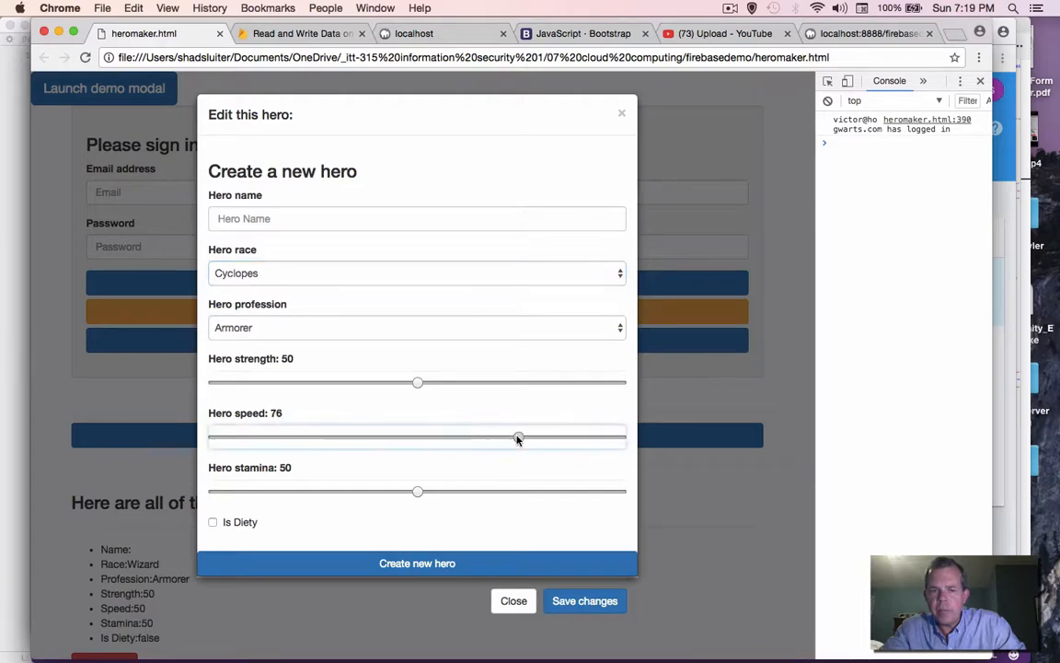
{"action": "left_click_drag", "start_coordinate": [519, 438], "coordinate": [324, 438]}
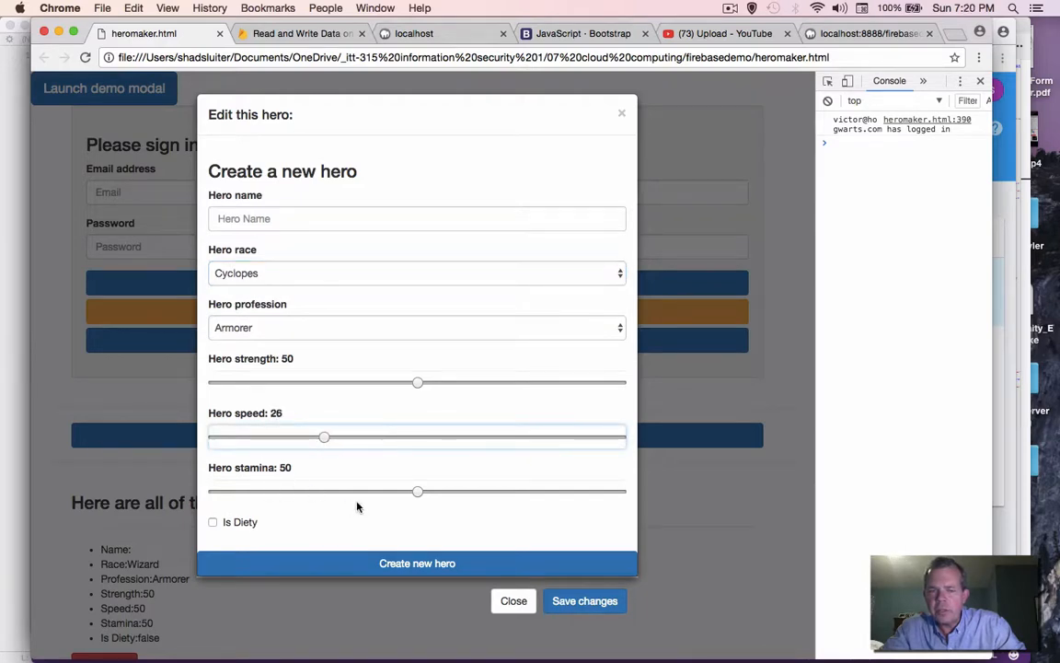
{"action": "mouse_move", "coordinate": [322, 523]}
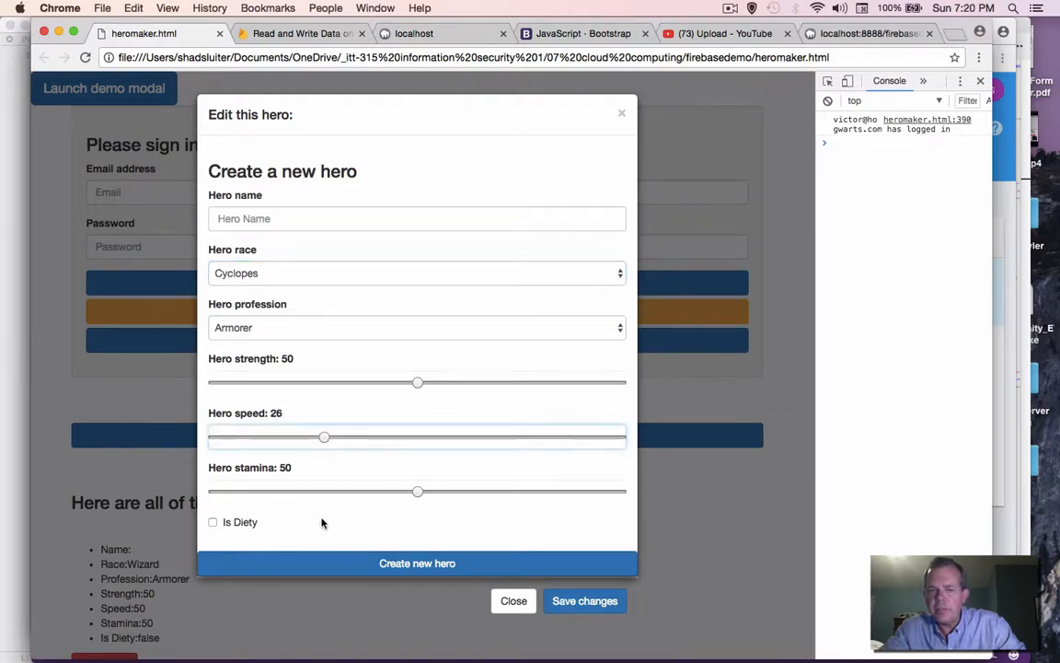